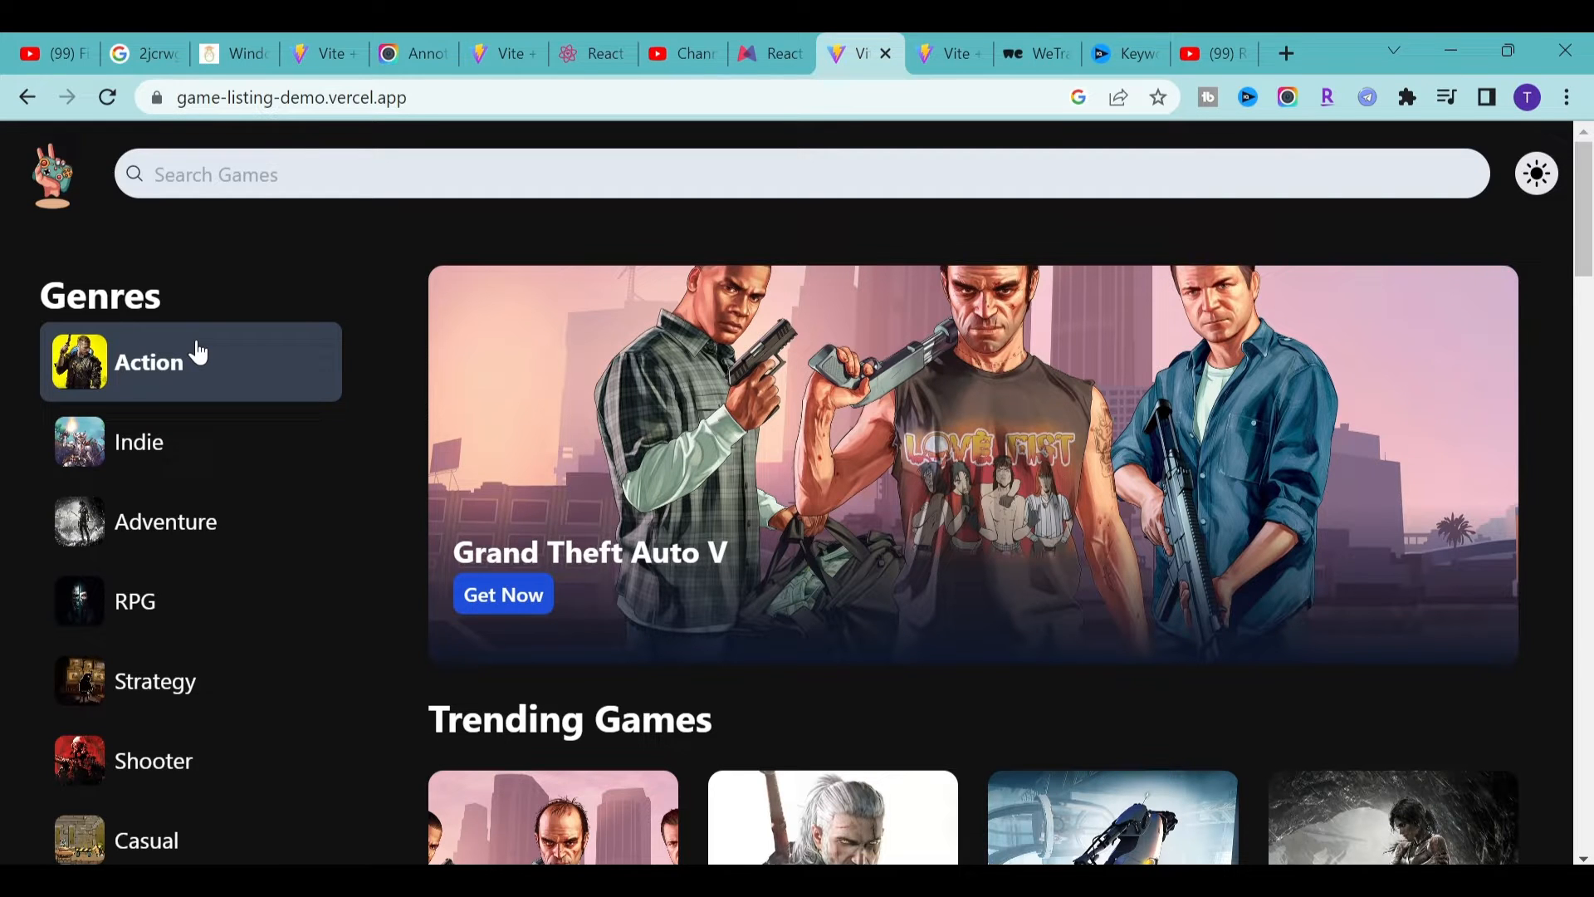
mouse_move(599, 352)
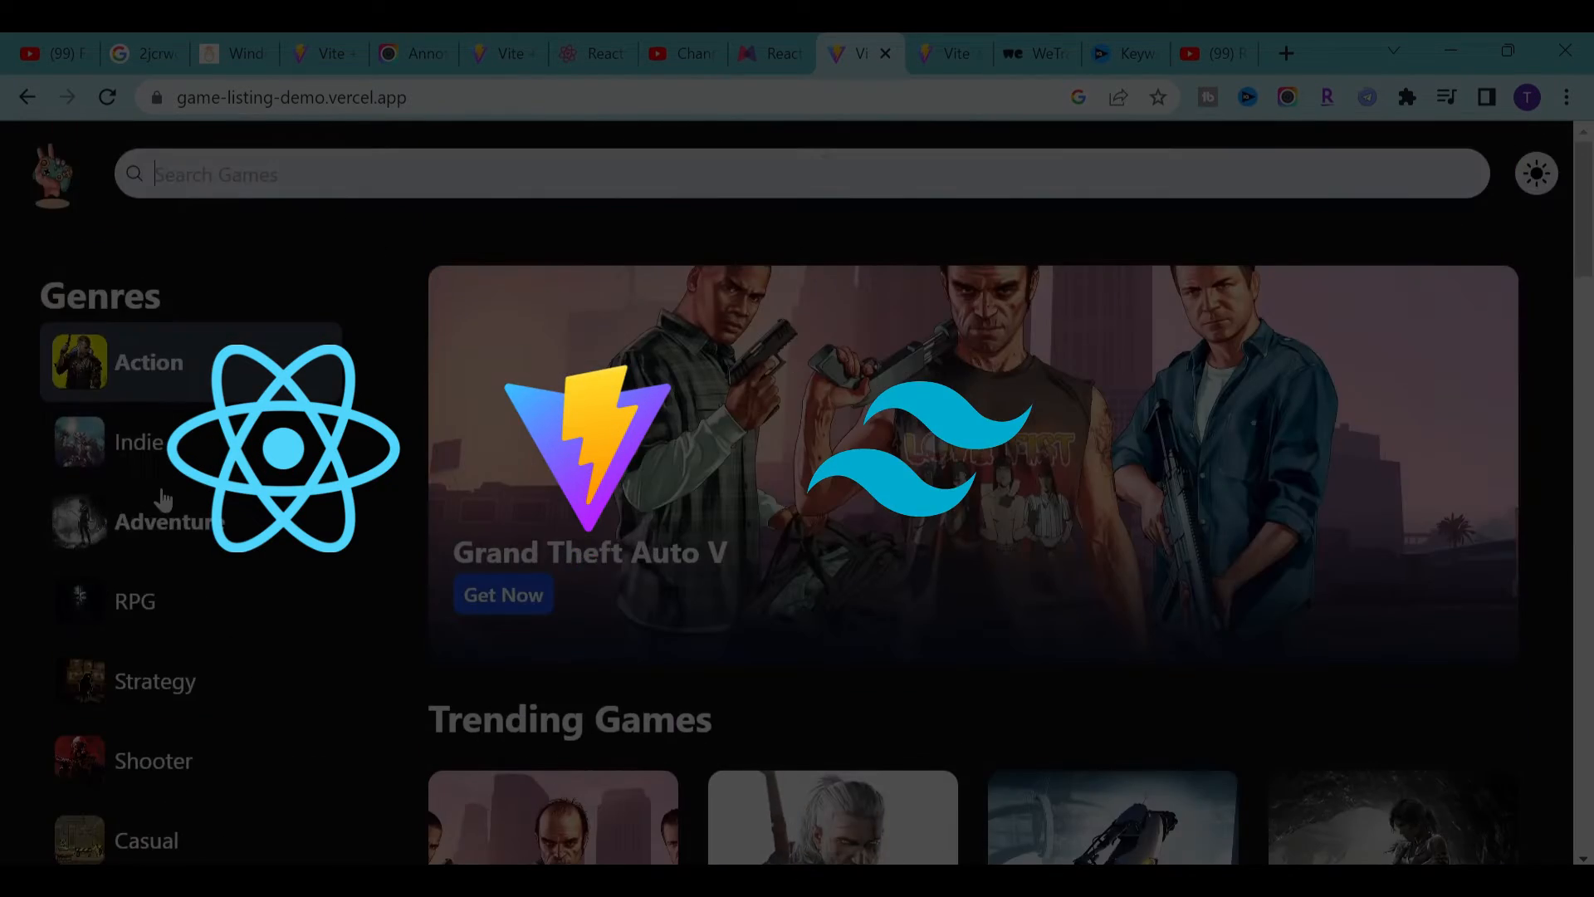
- Switch the Genres sidebar to Massively Multiplayer, featuring Destiny 2 and multiplayer Popular Games
scroll("down", 3)
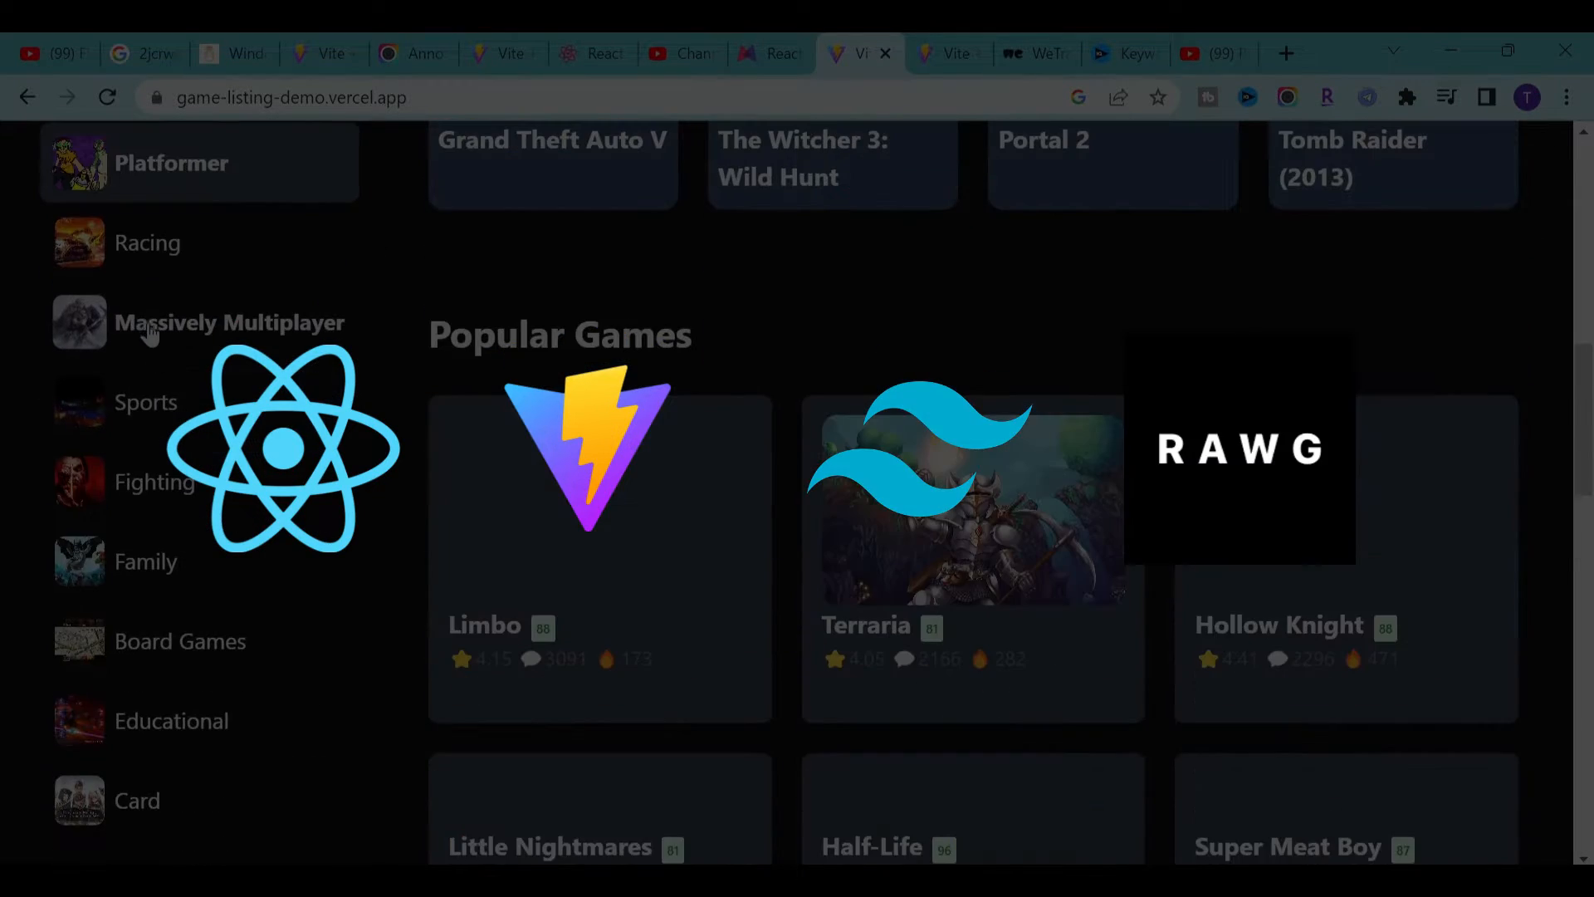
left_click(229, 322)
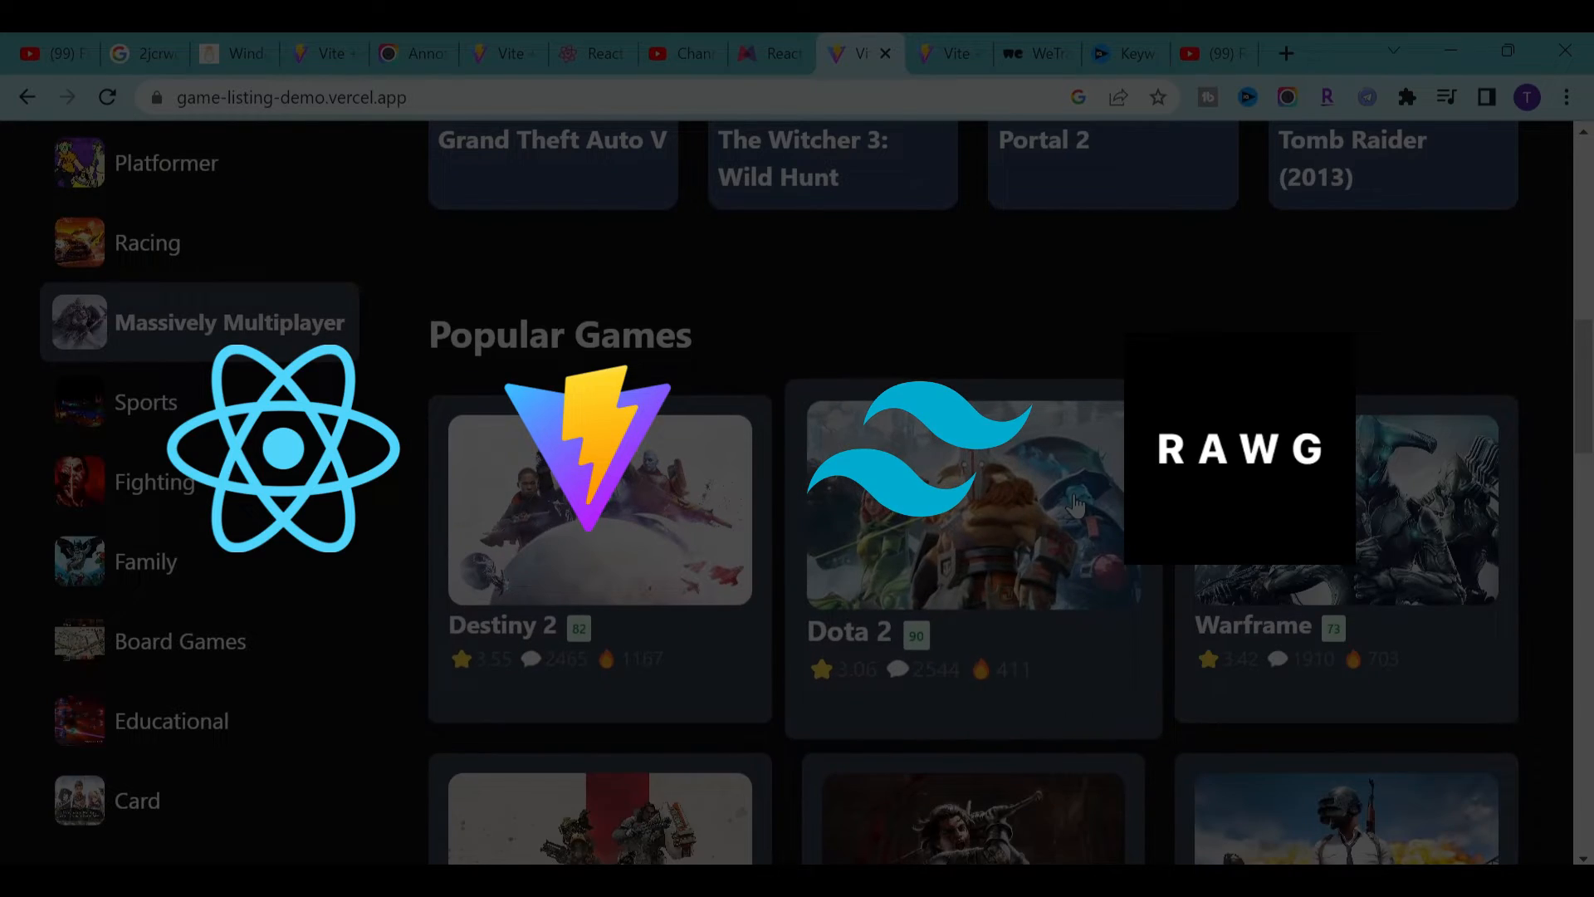
scroll("down", 3)
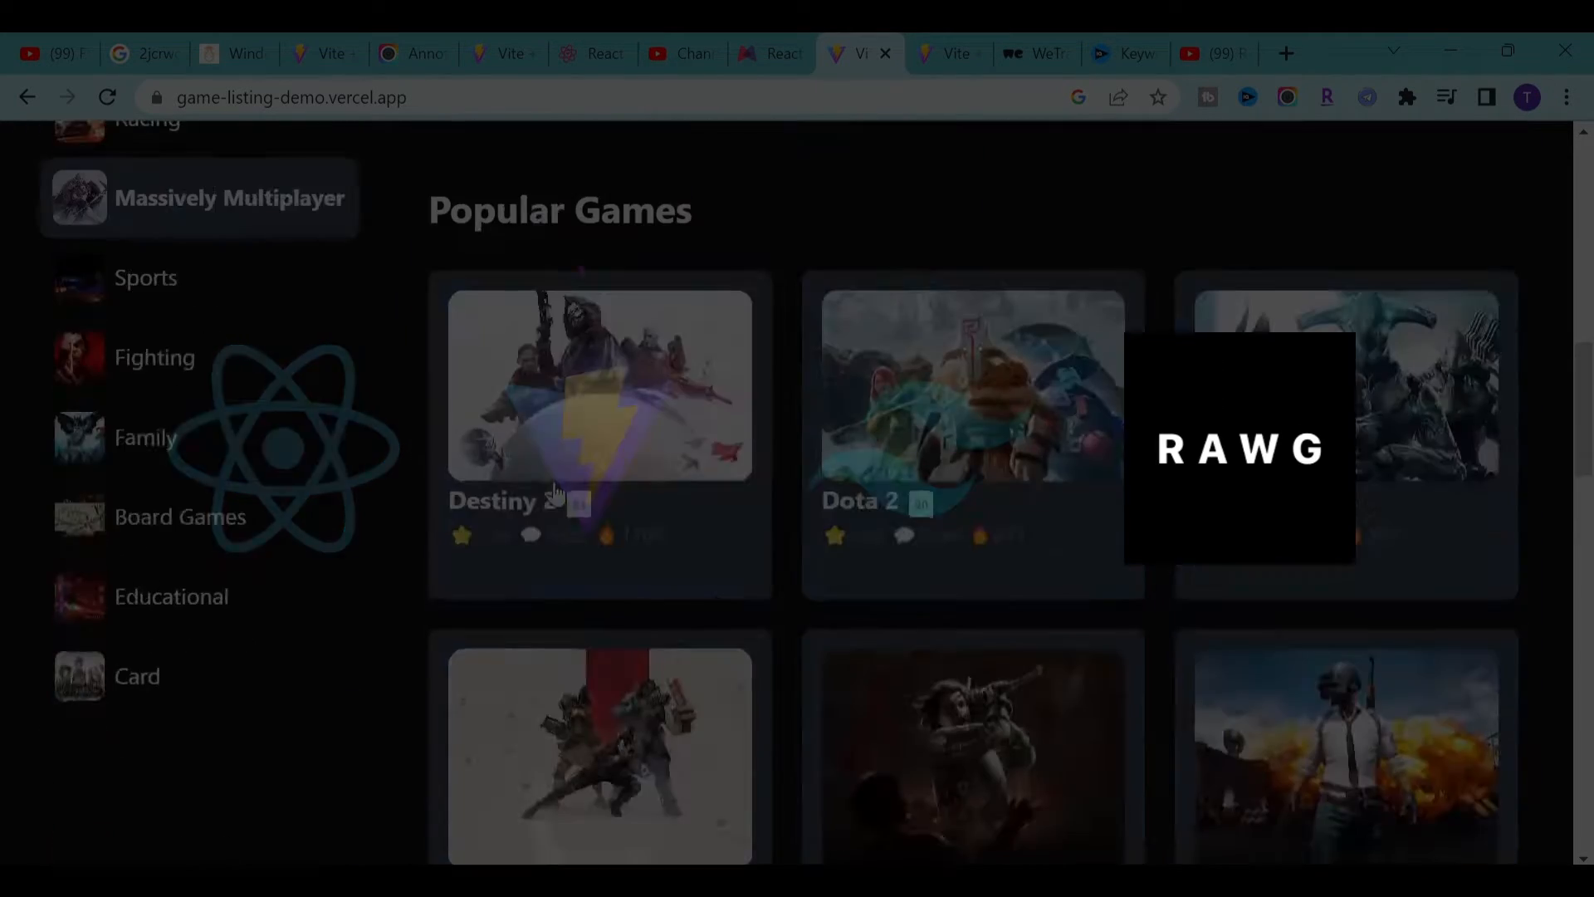
scroll("up", 3)
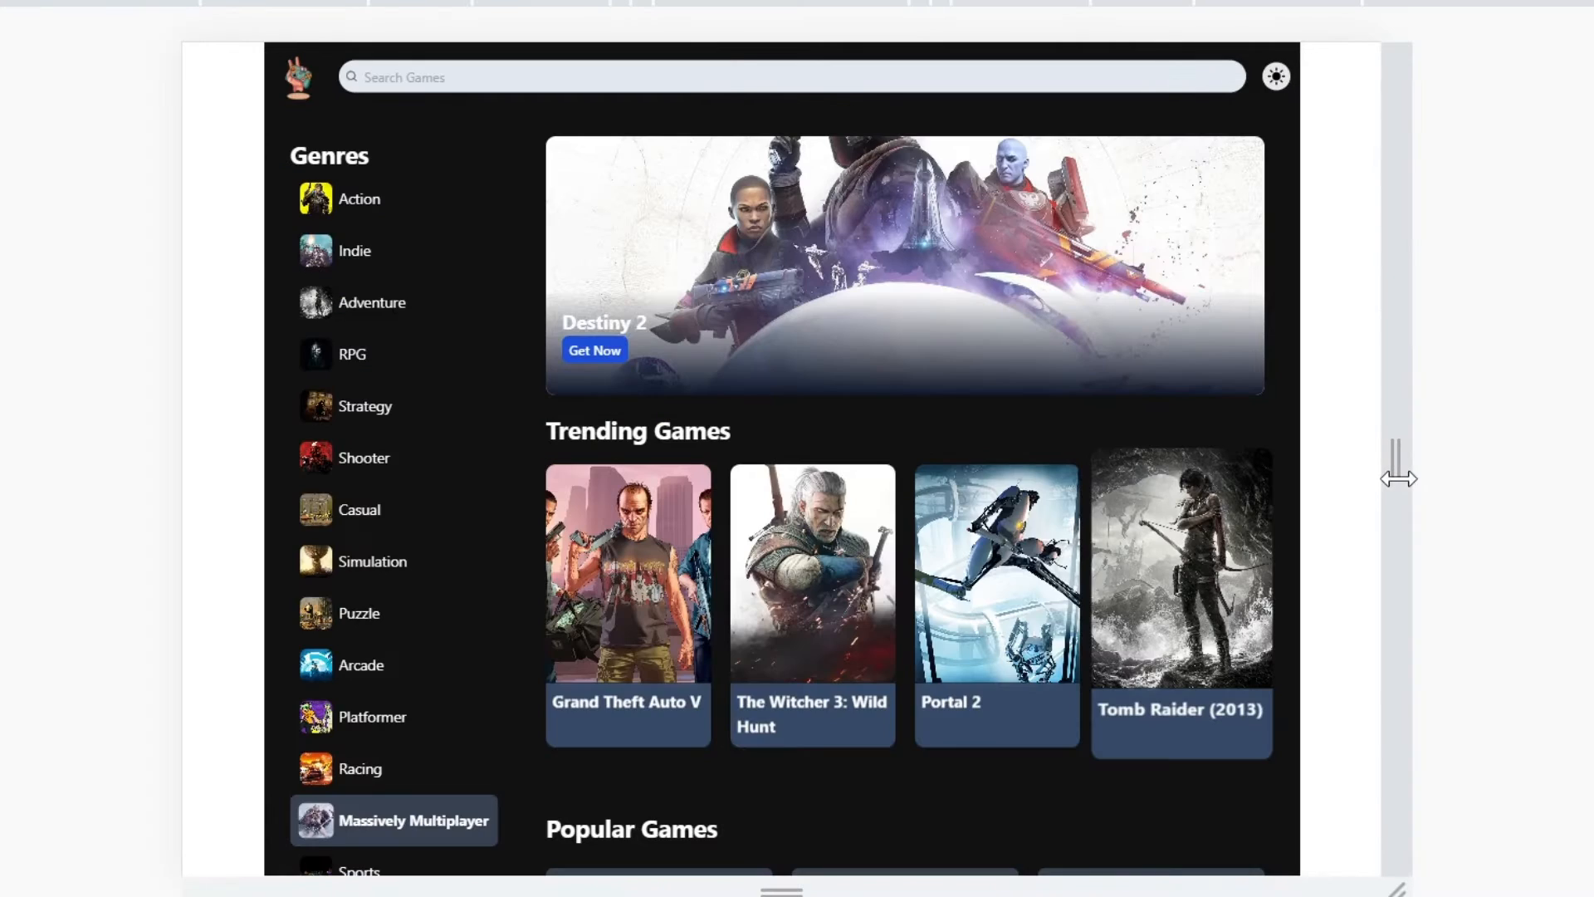
- Narrow the viewport to phone width and toggle the Genres drawer open and closed via the hamburger icon
left_click_drag(1400, 478, 1338, 483)
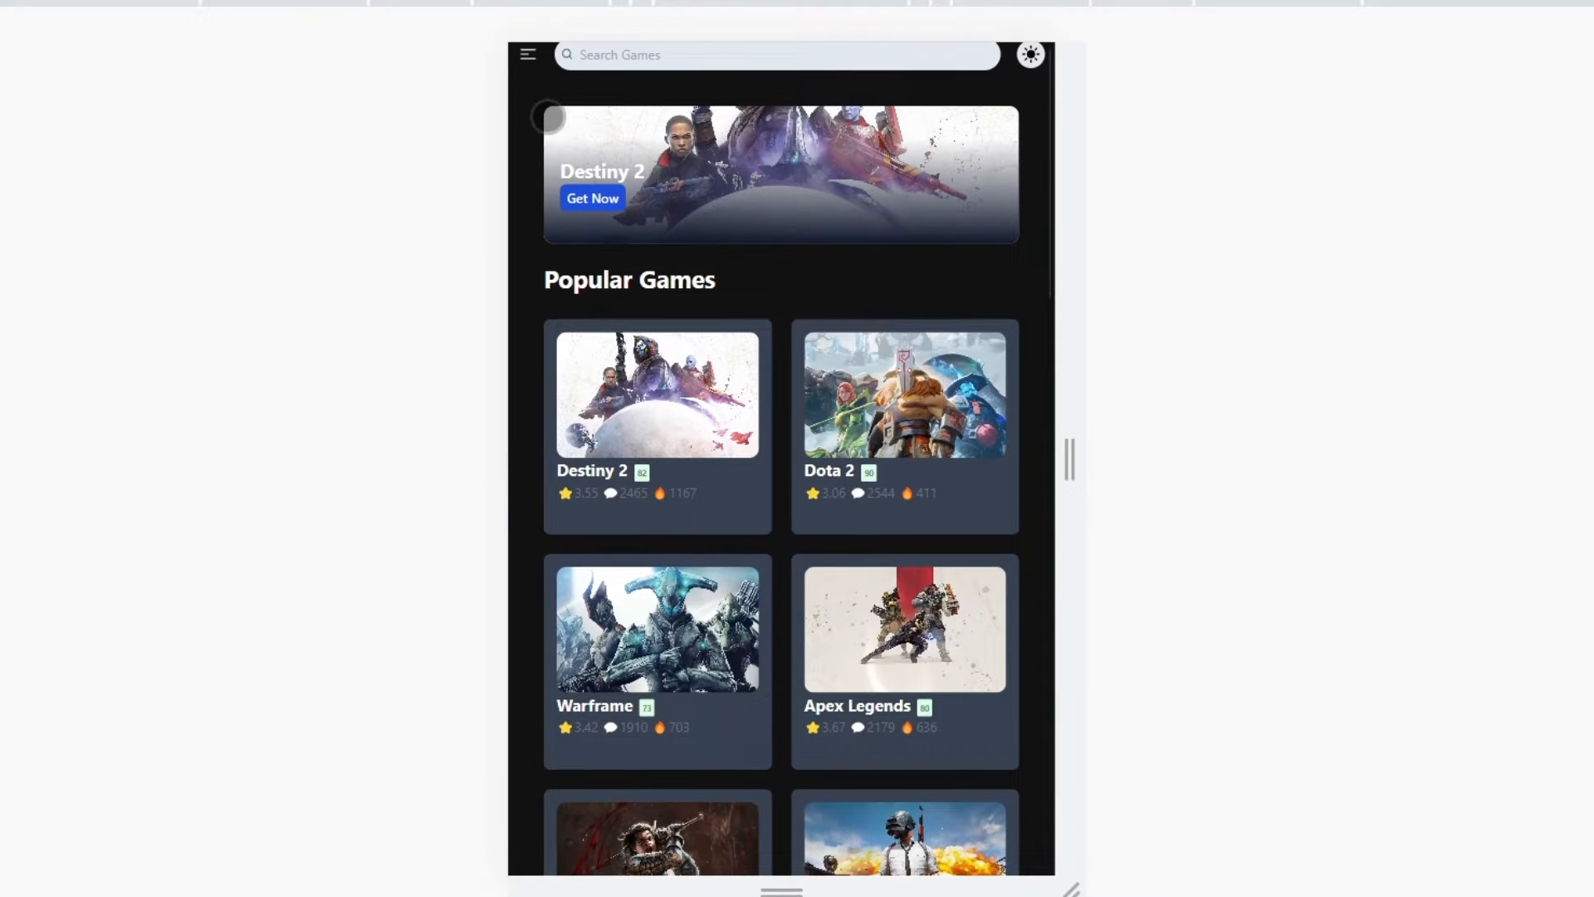
left_click(528, 53)
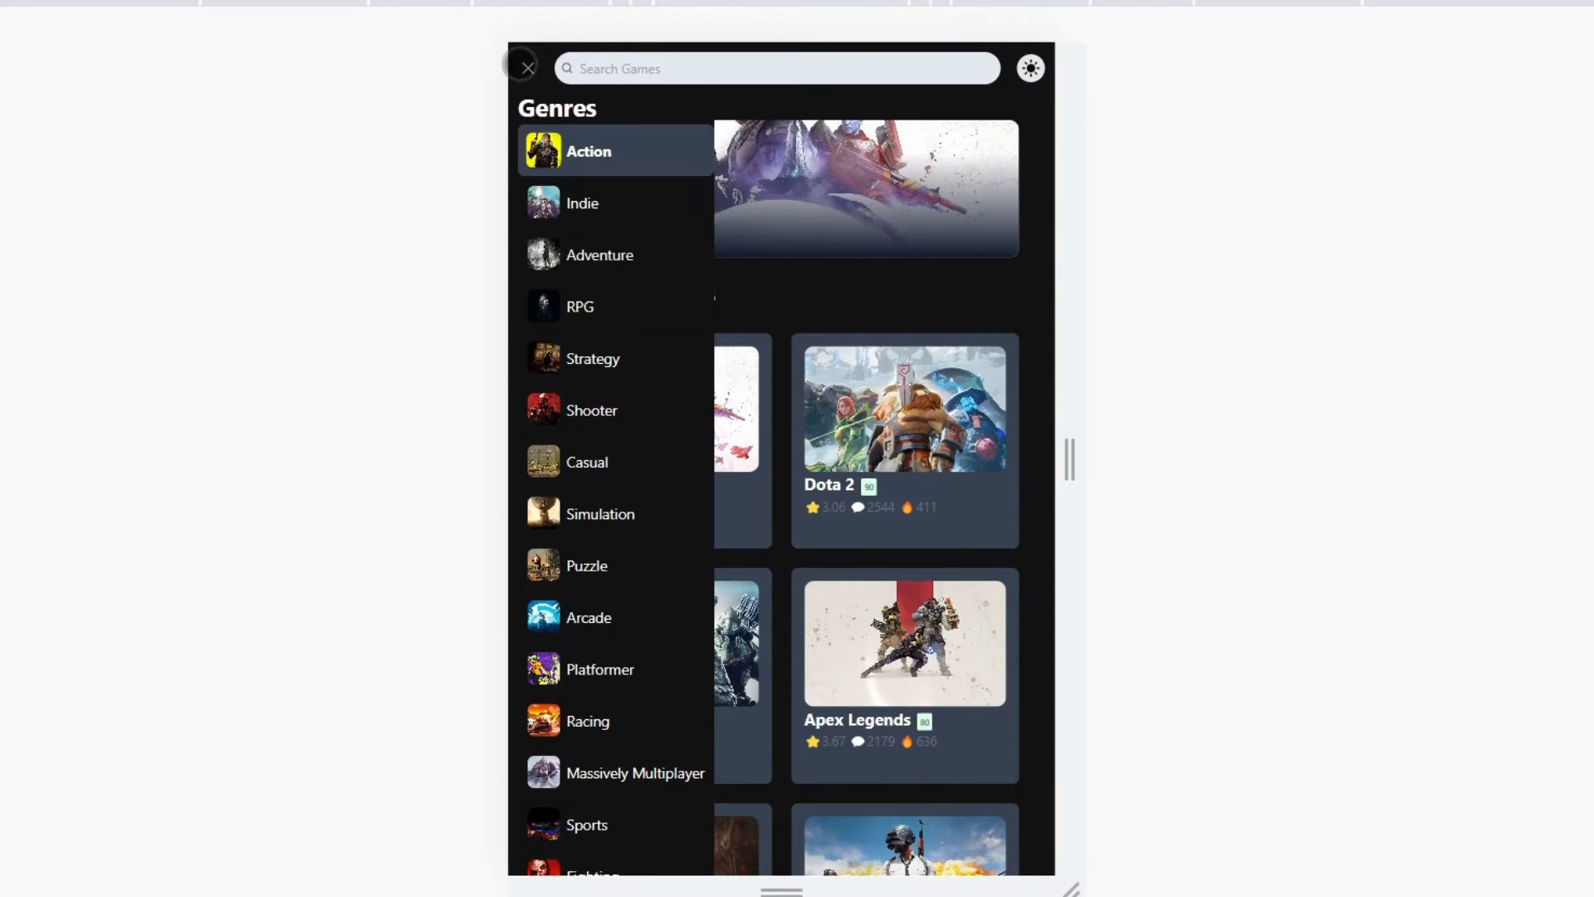
left_click(526, 68)
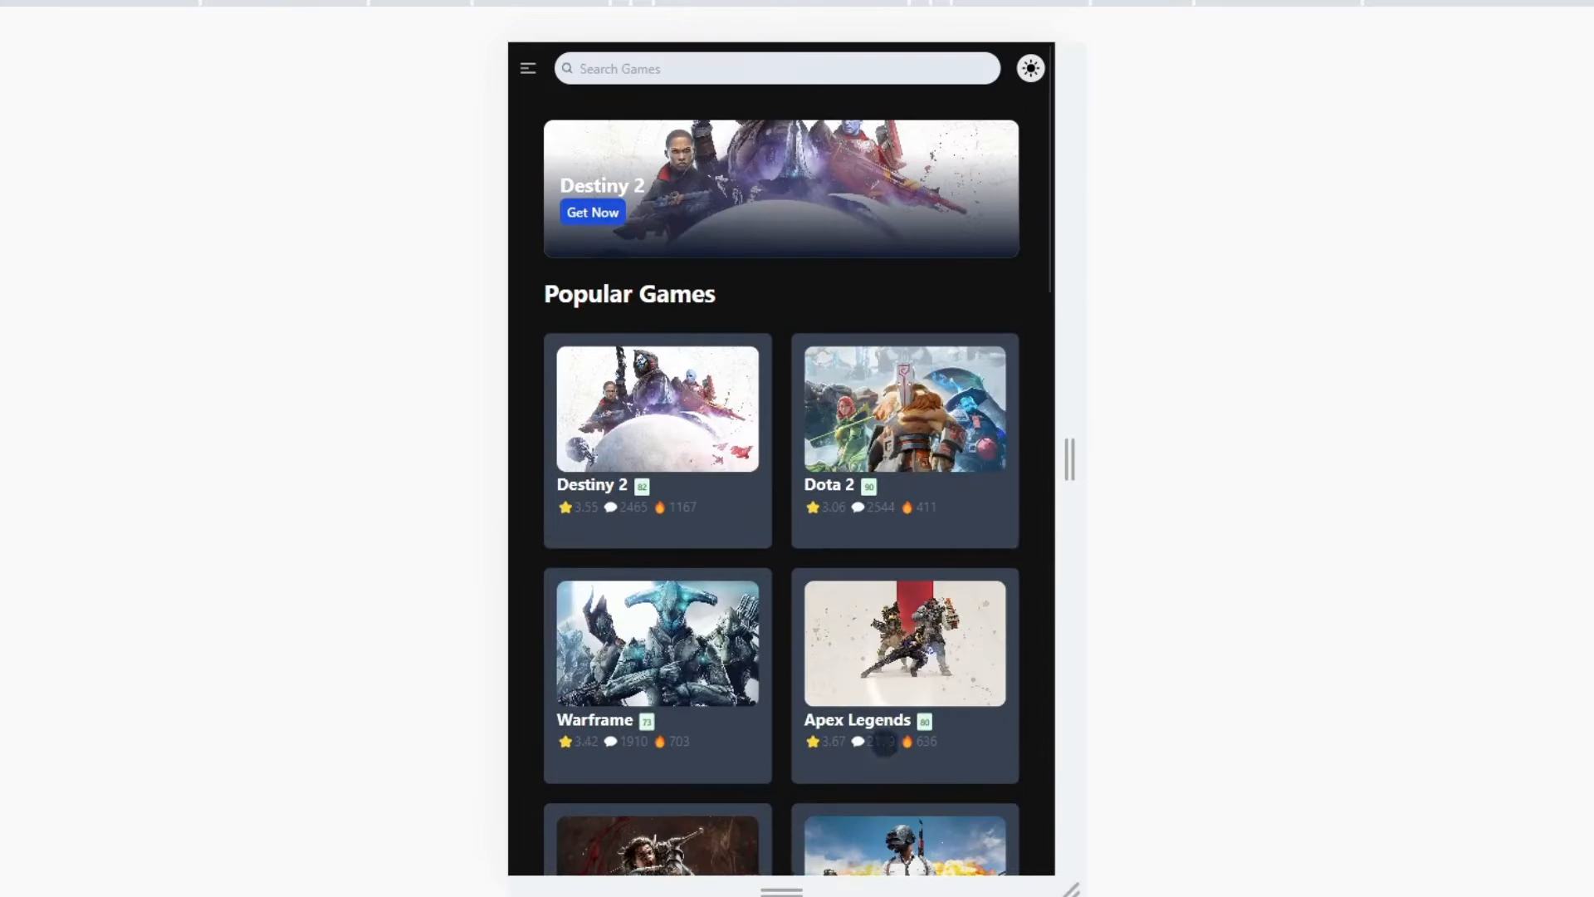
left_click(528, 68)
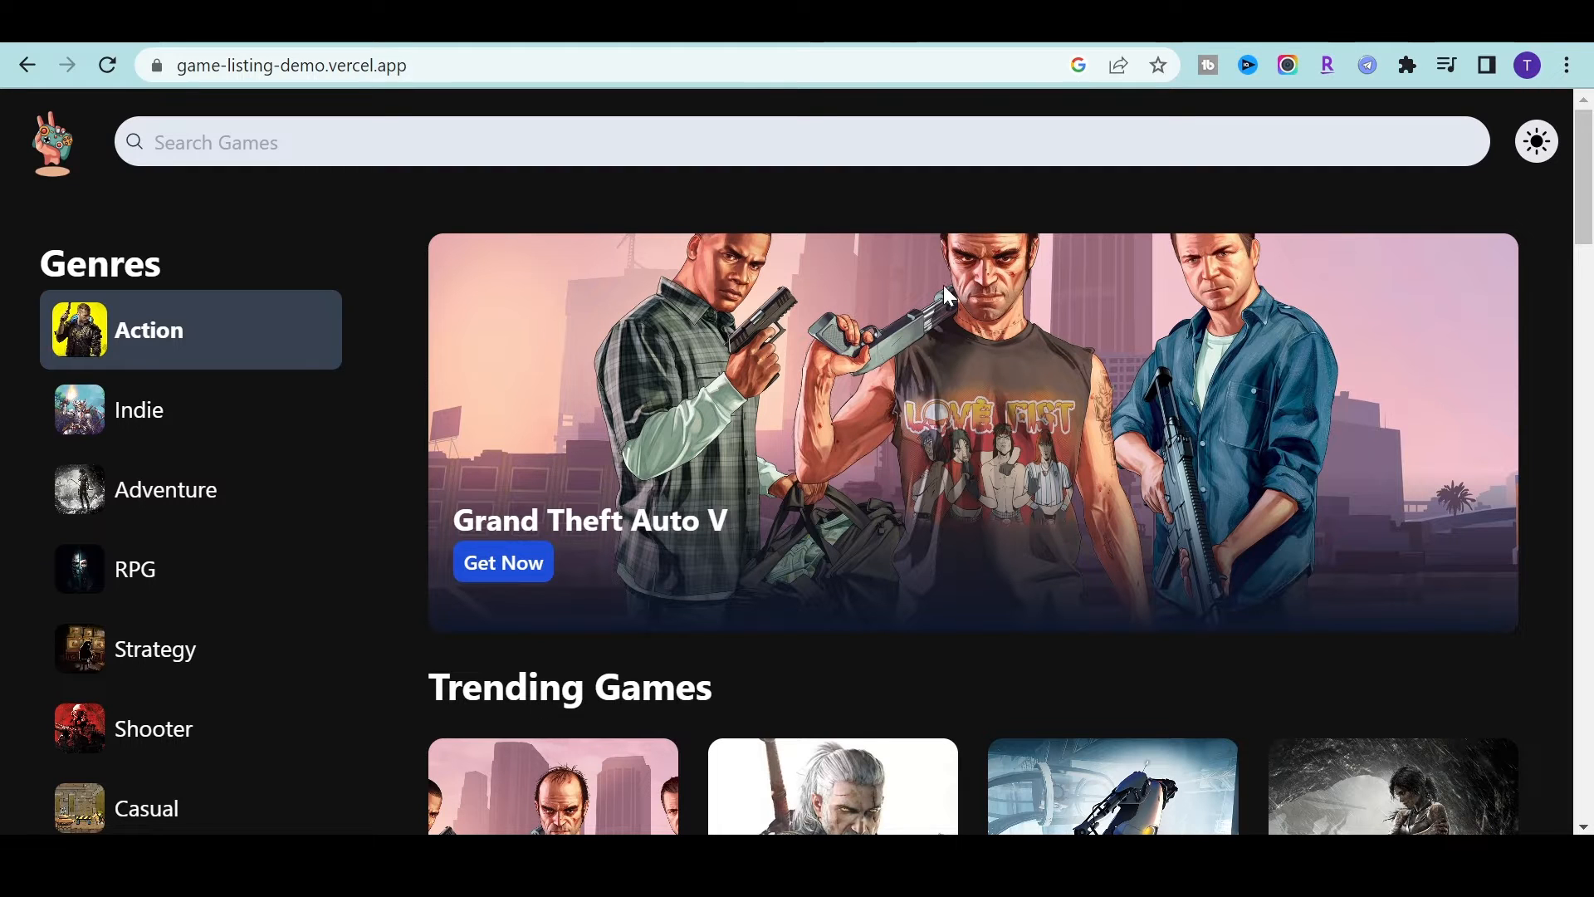
left_click(1536, 141)
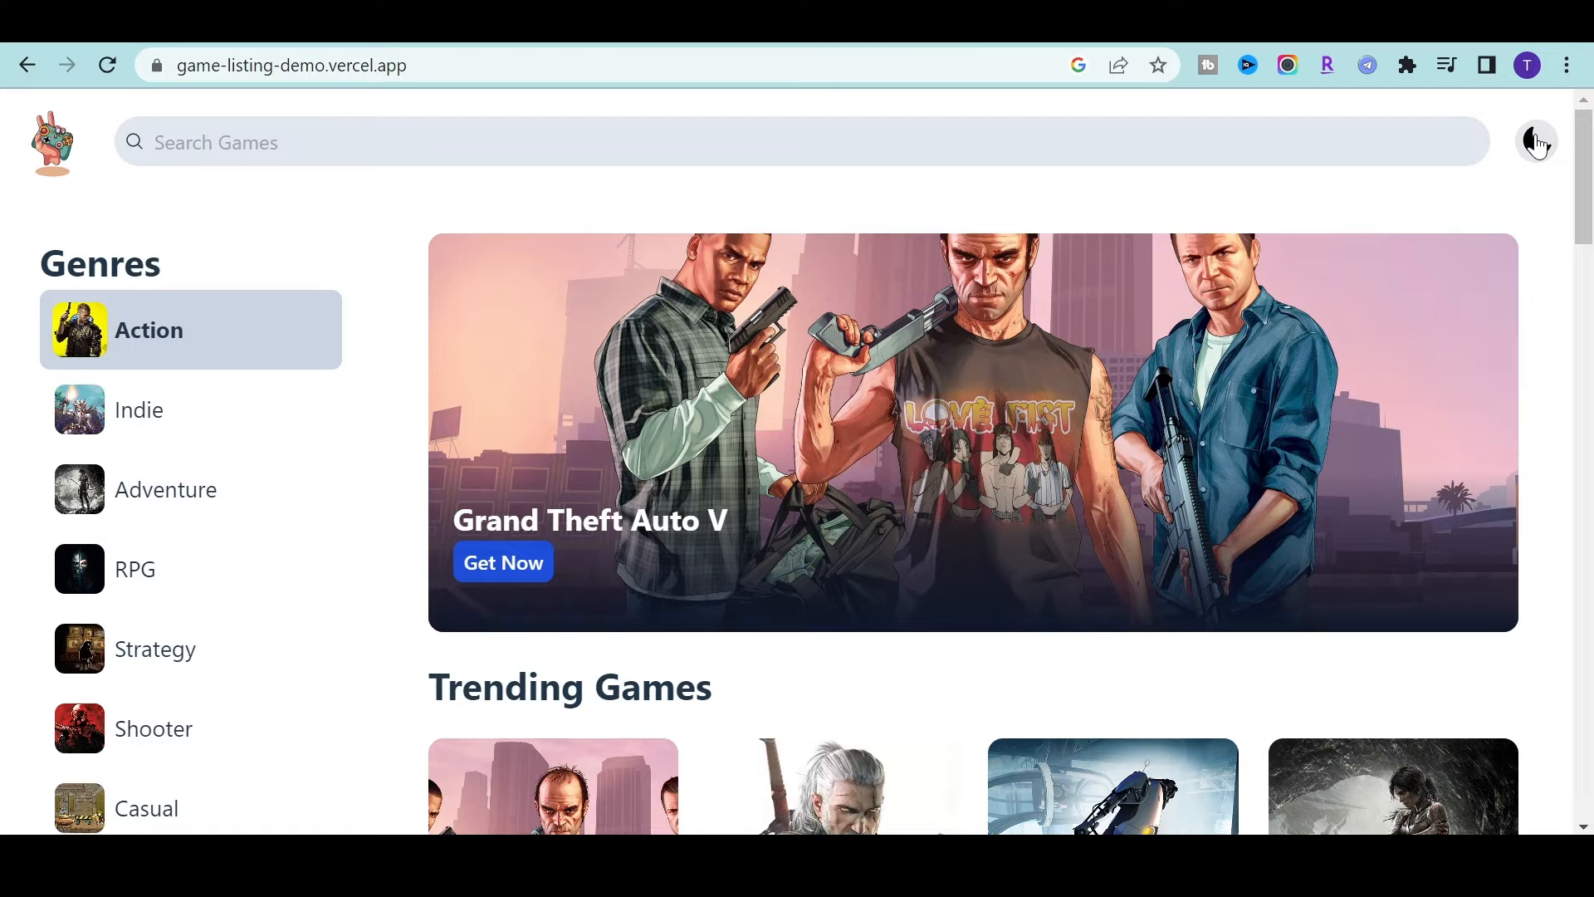
left_click(1536, 142)
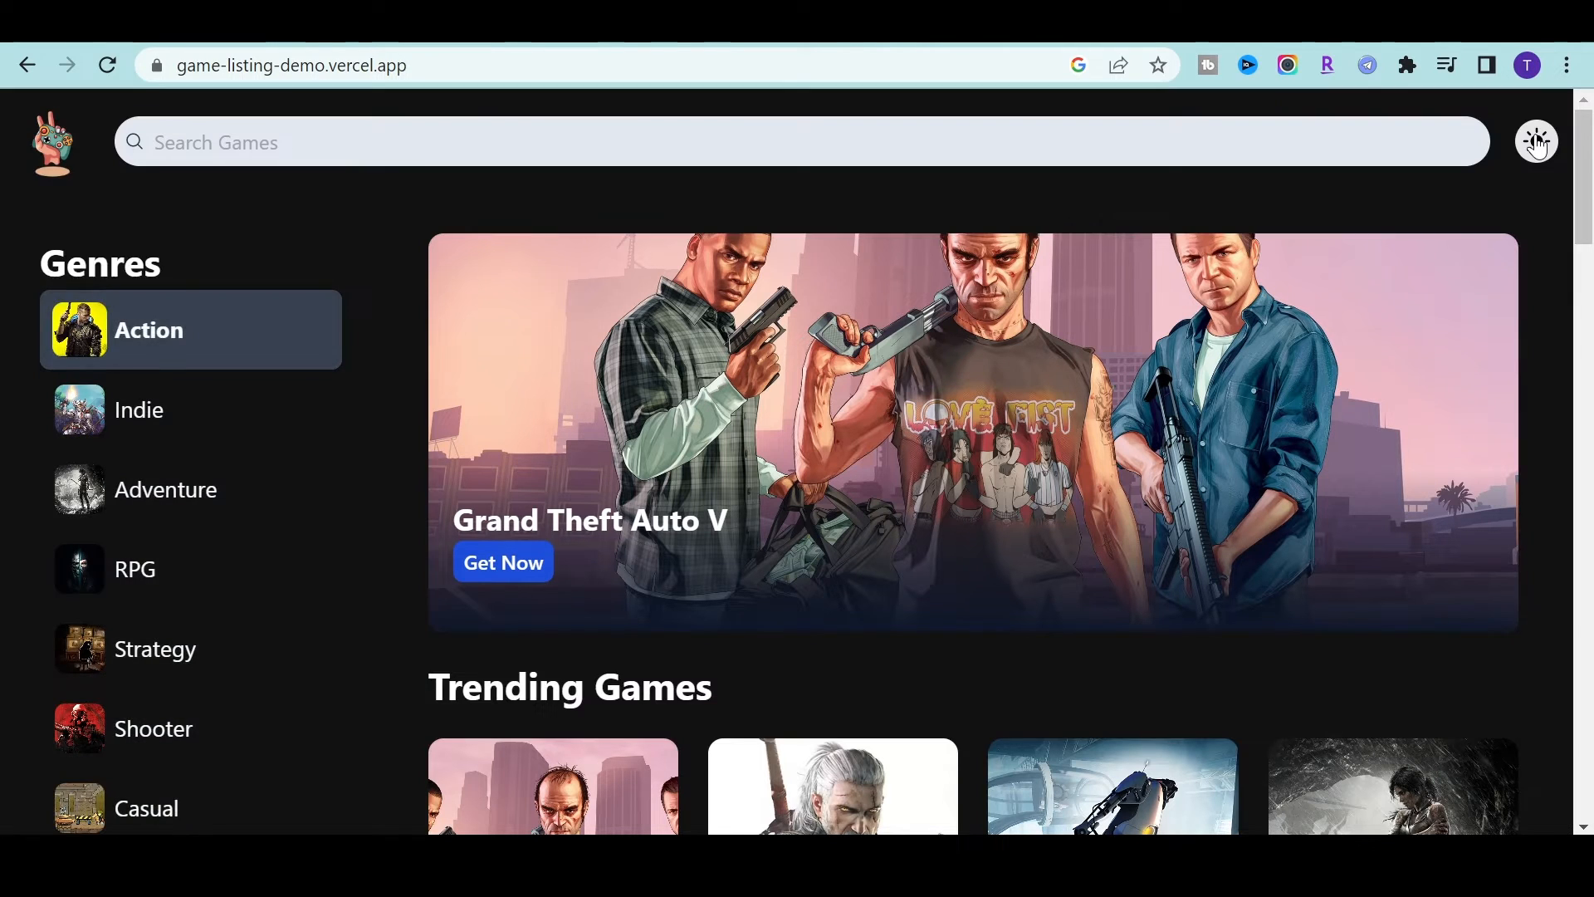
left_click(1535, 141)
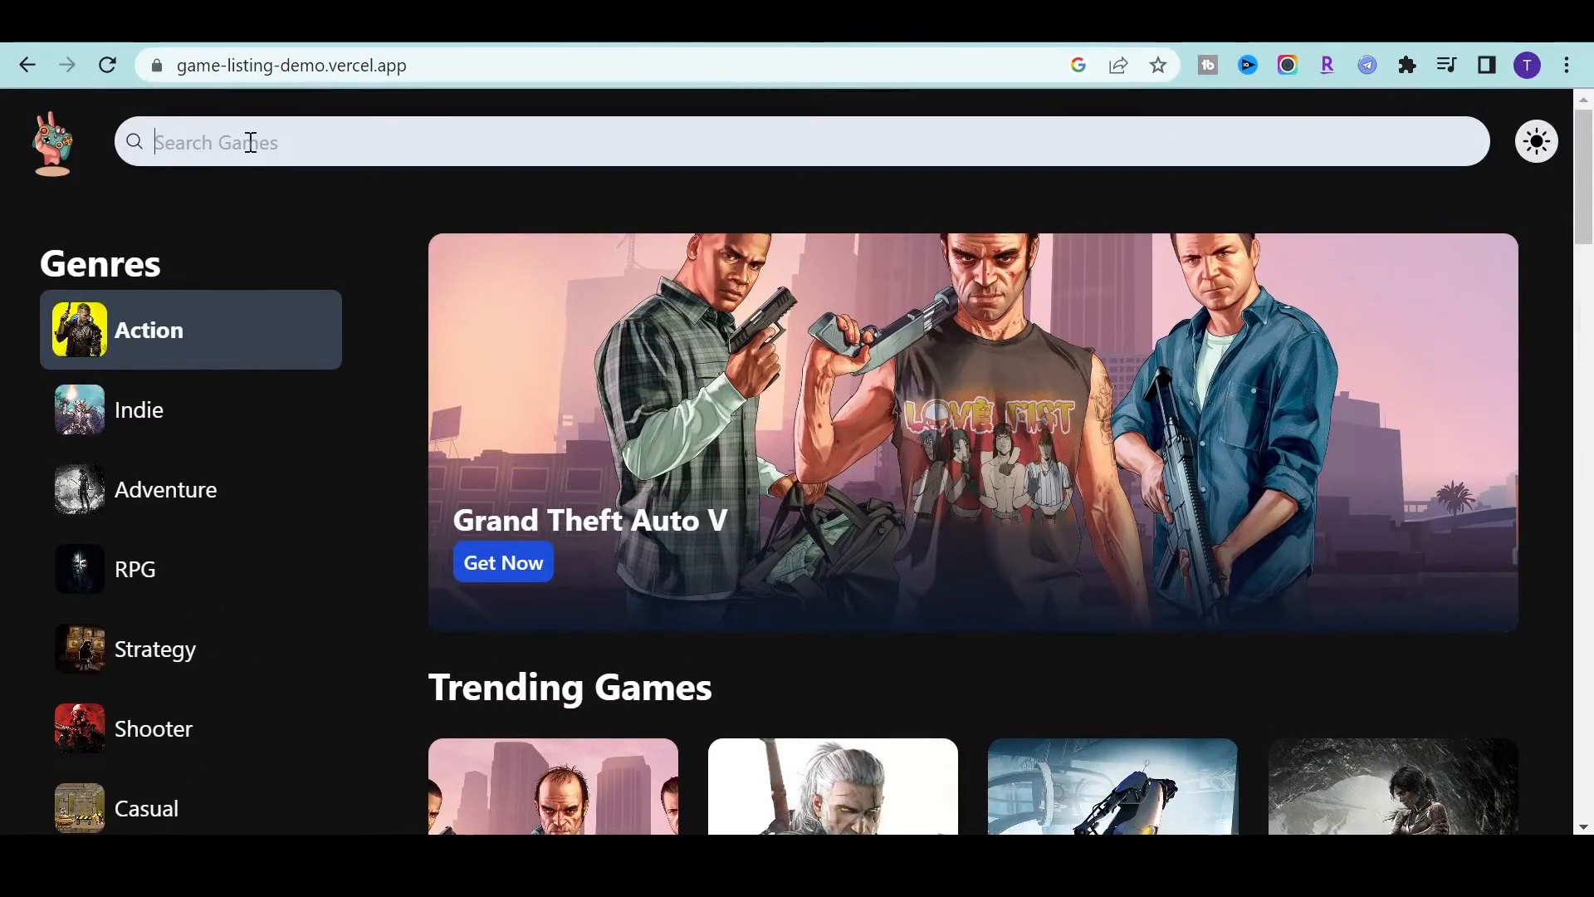
scroll("down", 3)
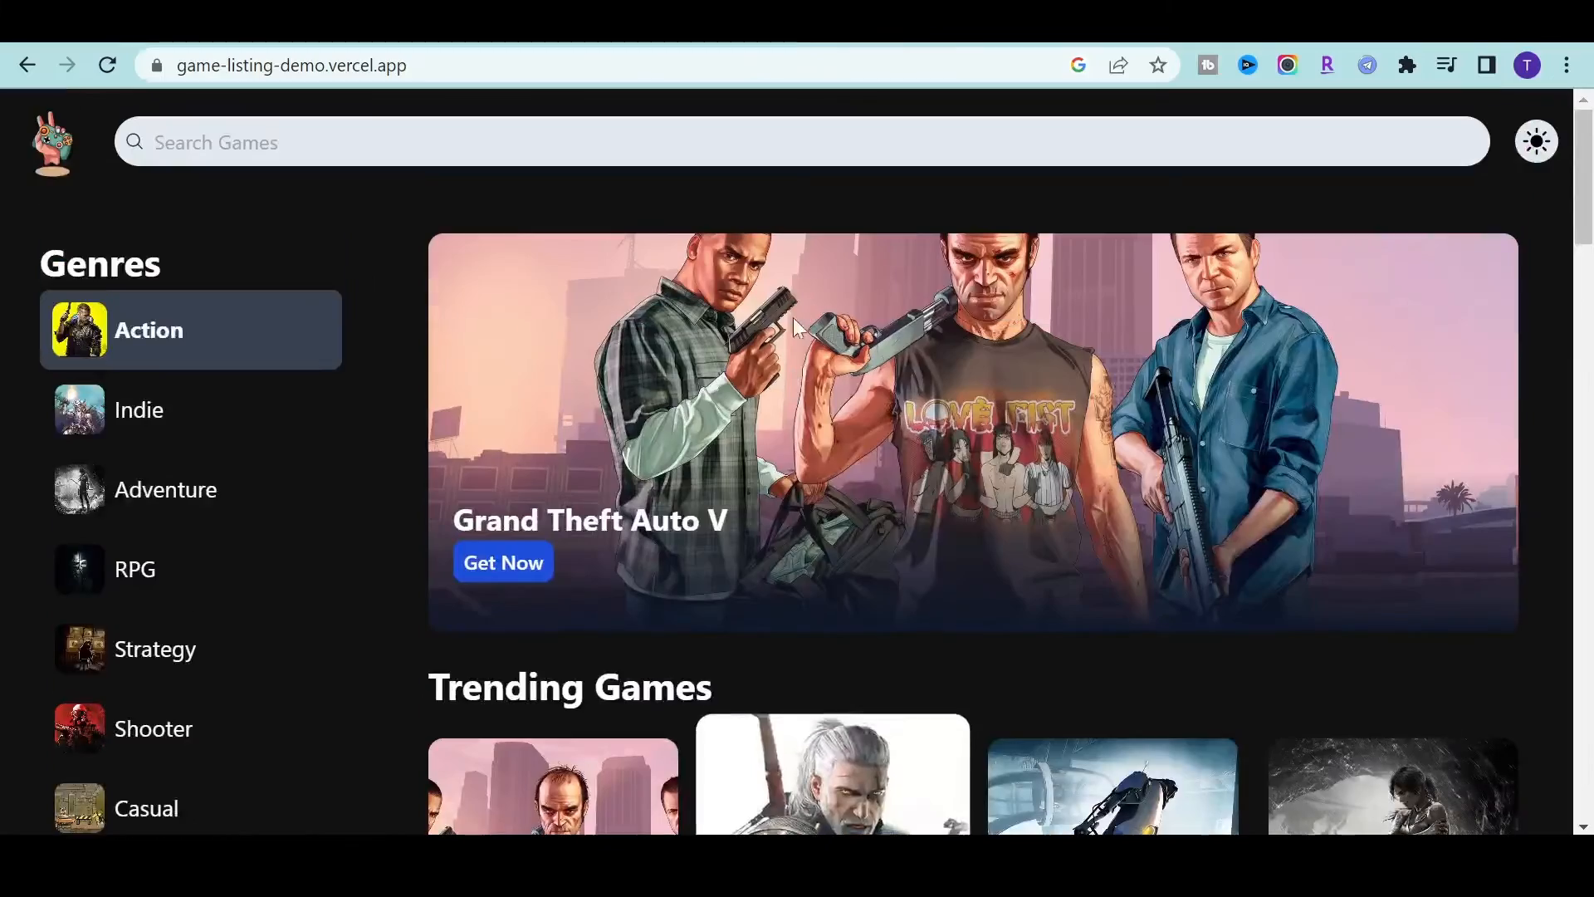
- Select Massively Multiplayer in the Genres sidebar again, bringing back Destiny 2 as the featured game
scroll("down", 3)
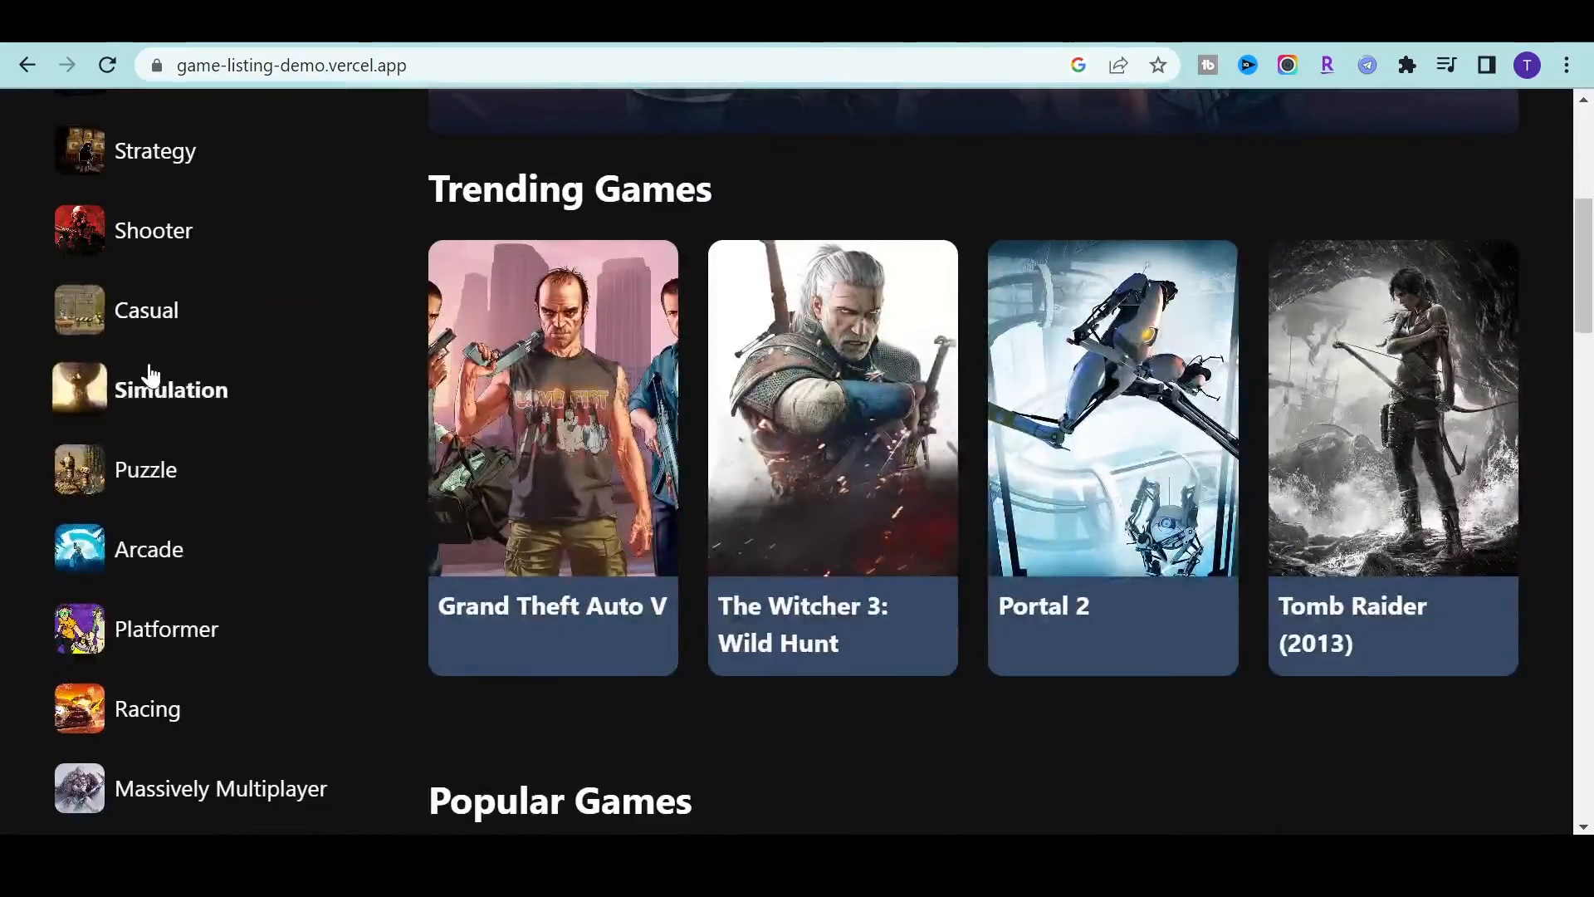
scroll("down", 3)
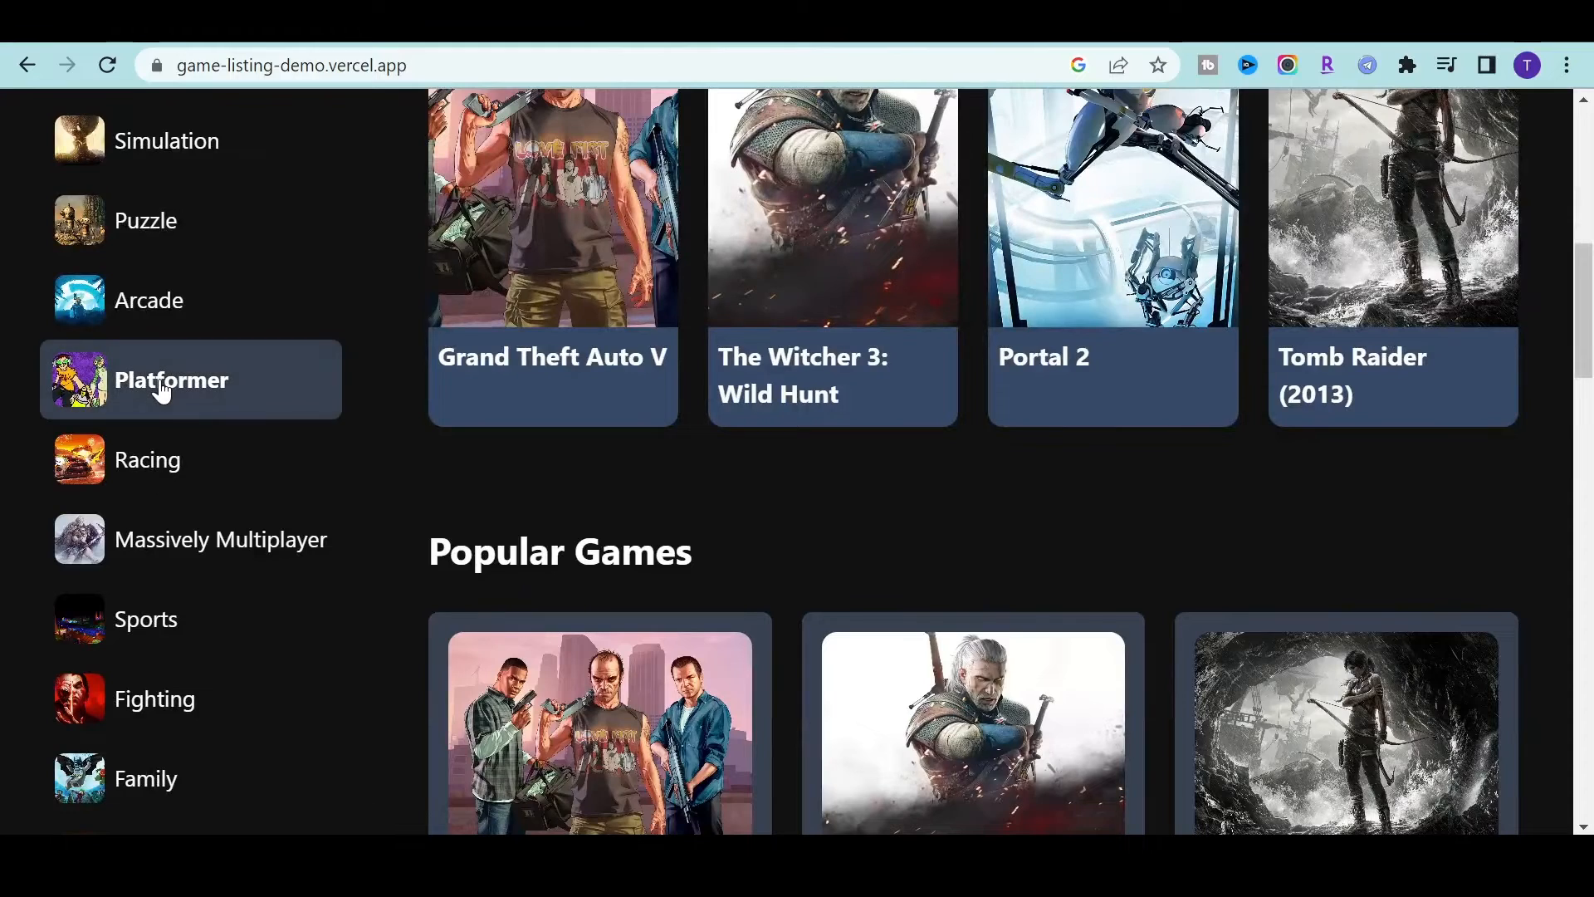
scroll("down", 3)
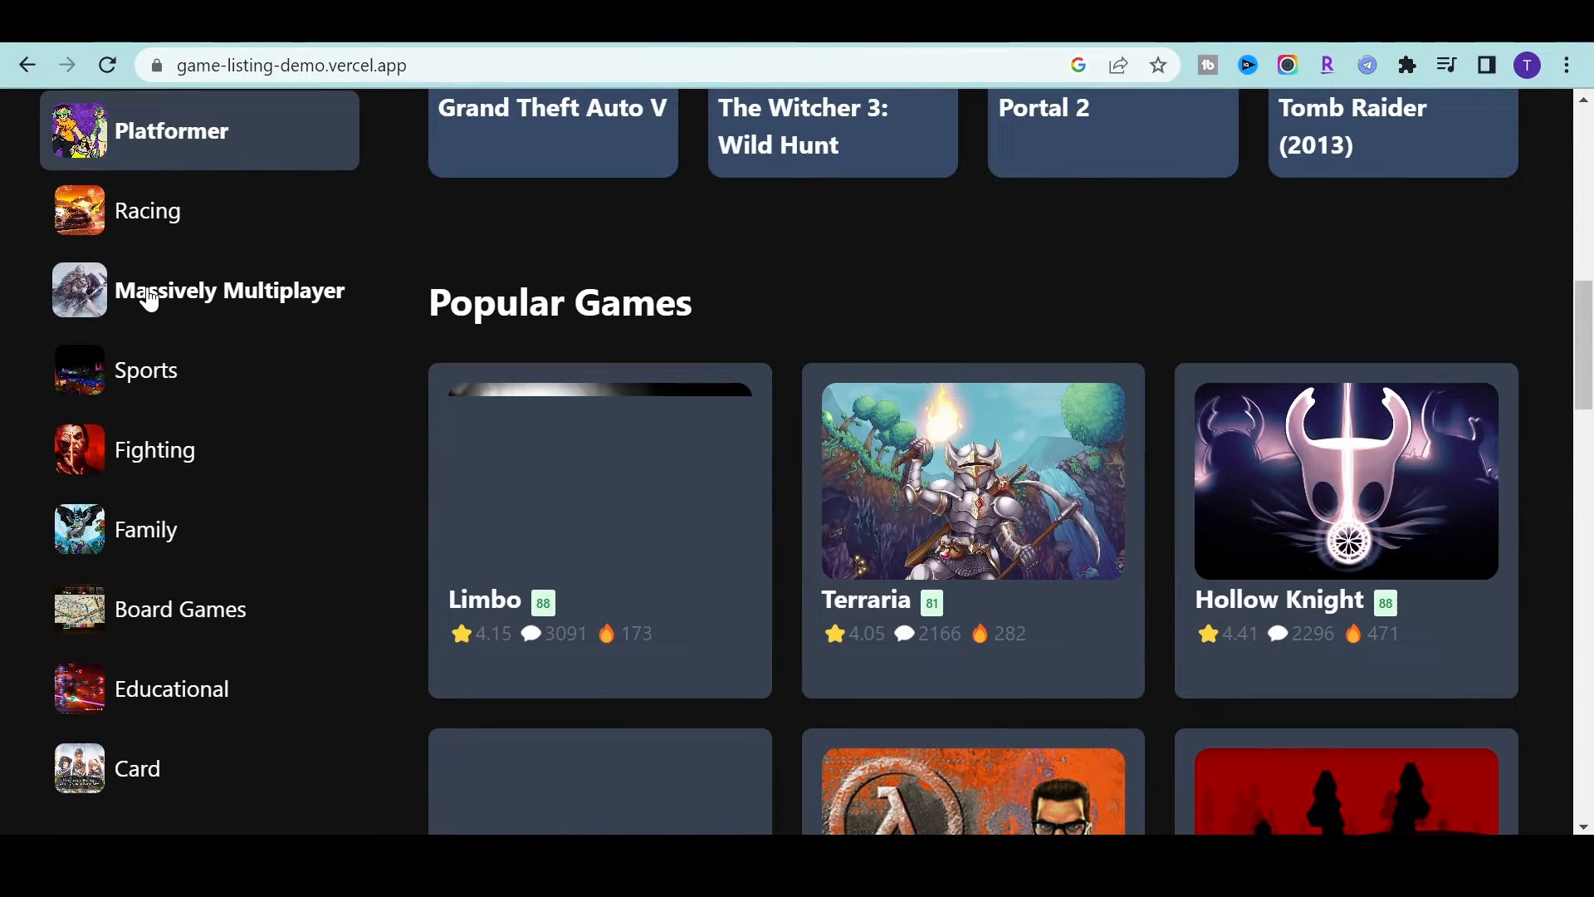
left_click(229, 288)
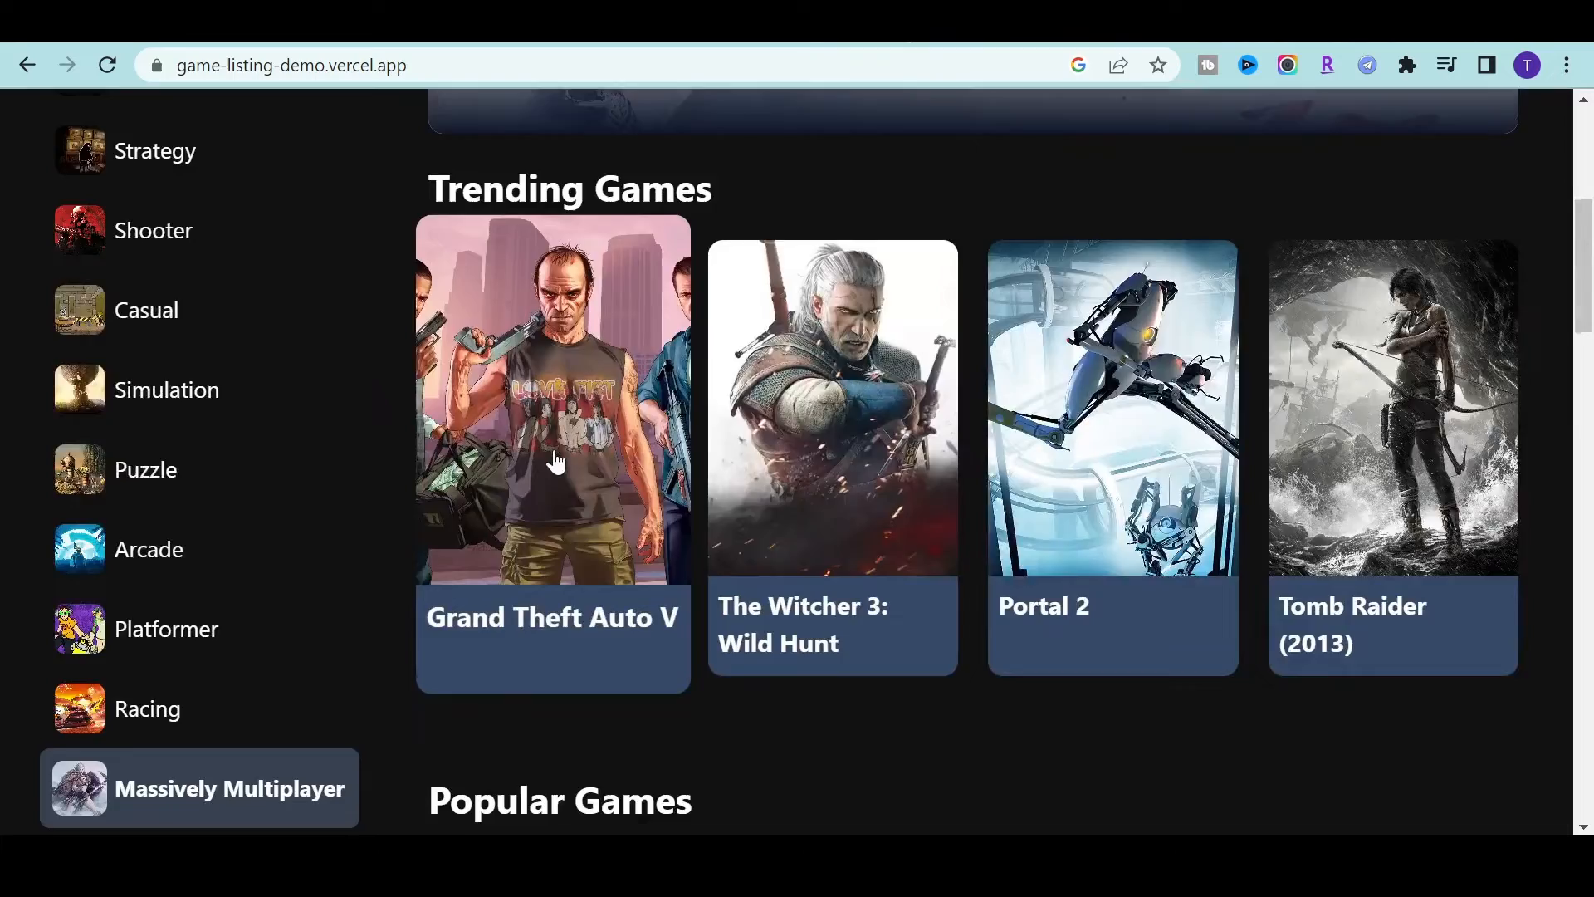
mouse_move(569, 438)
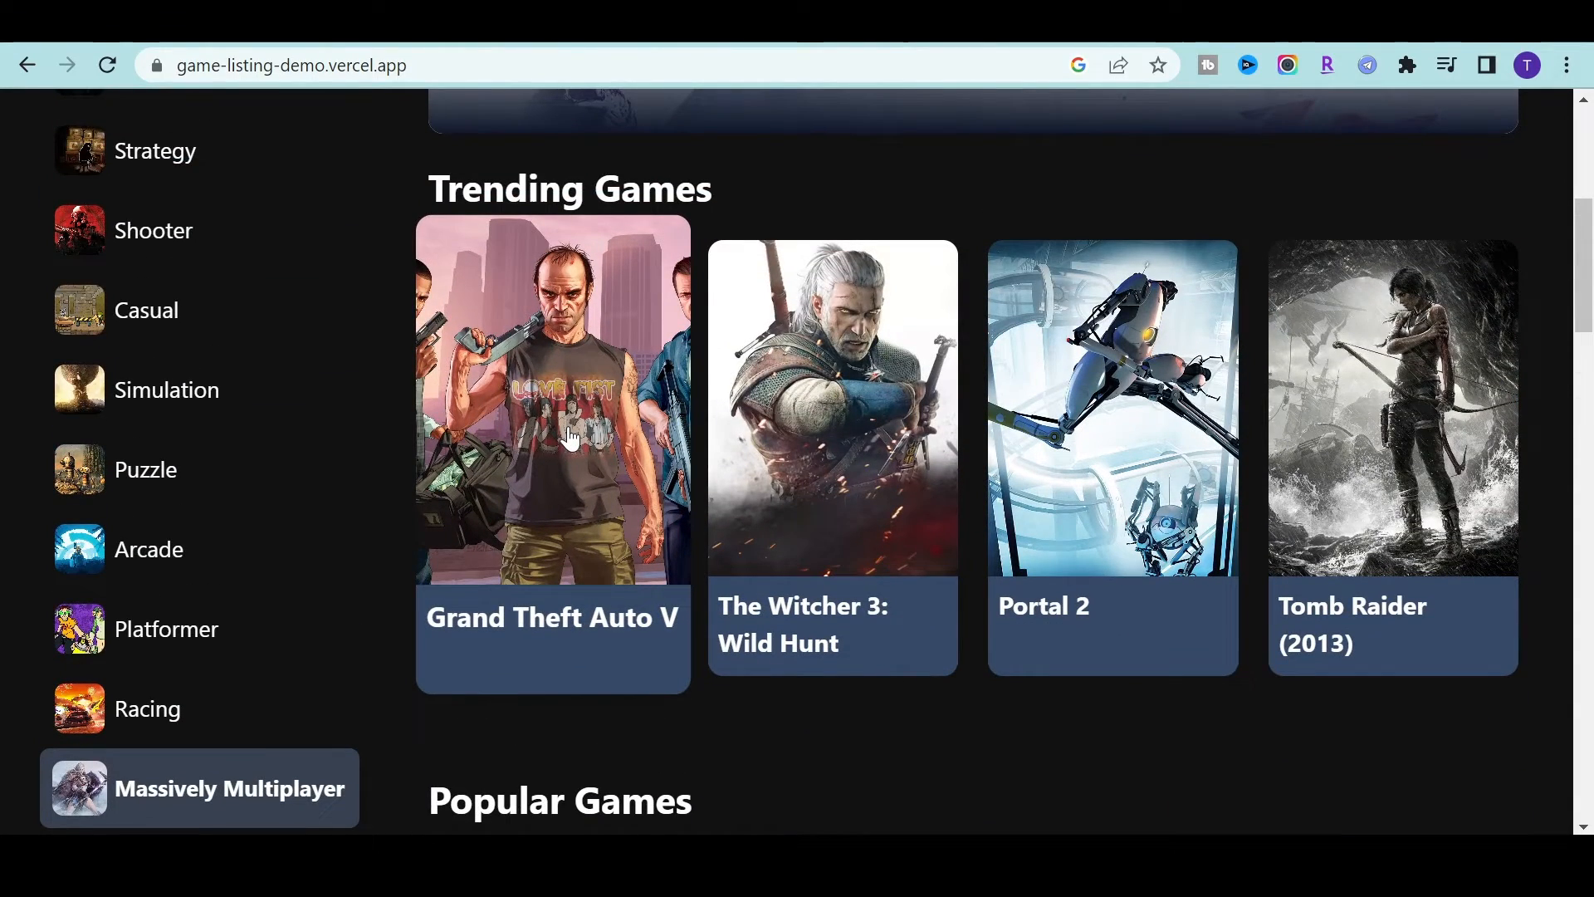
mouse_move(649, 417)
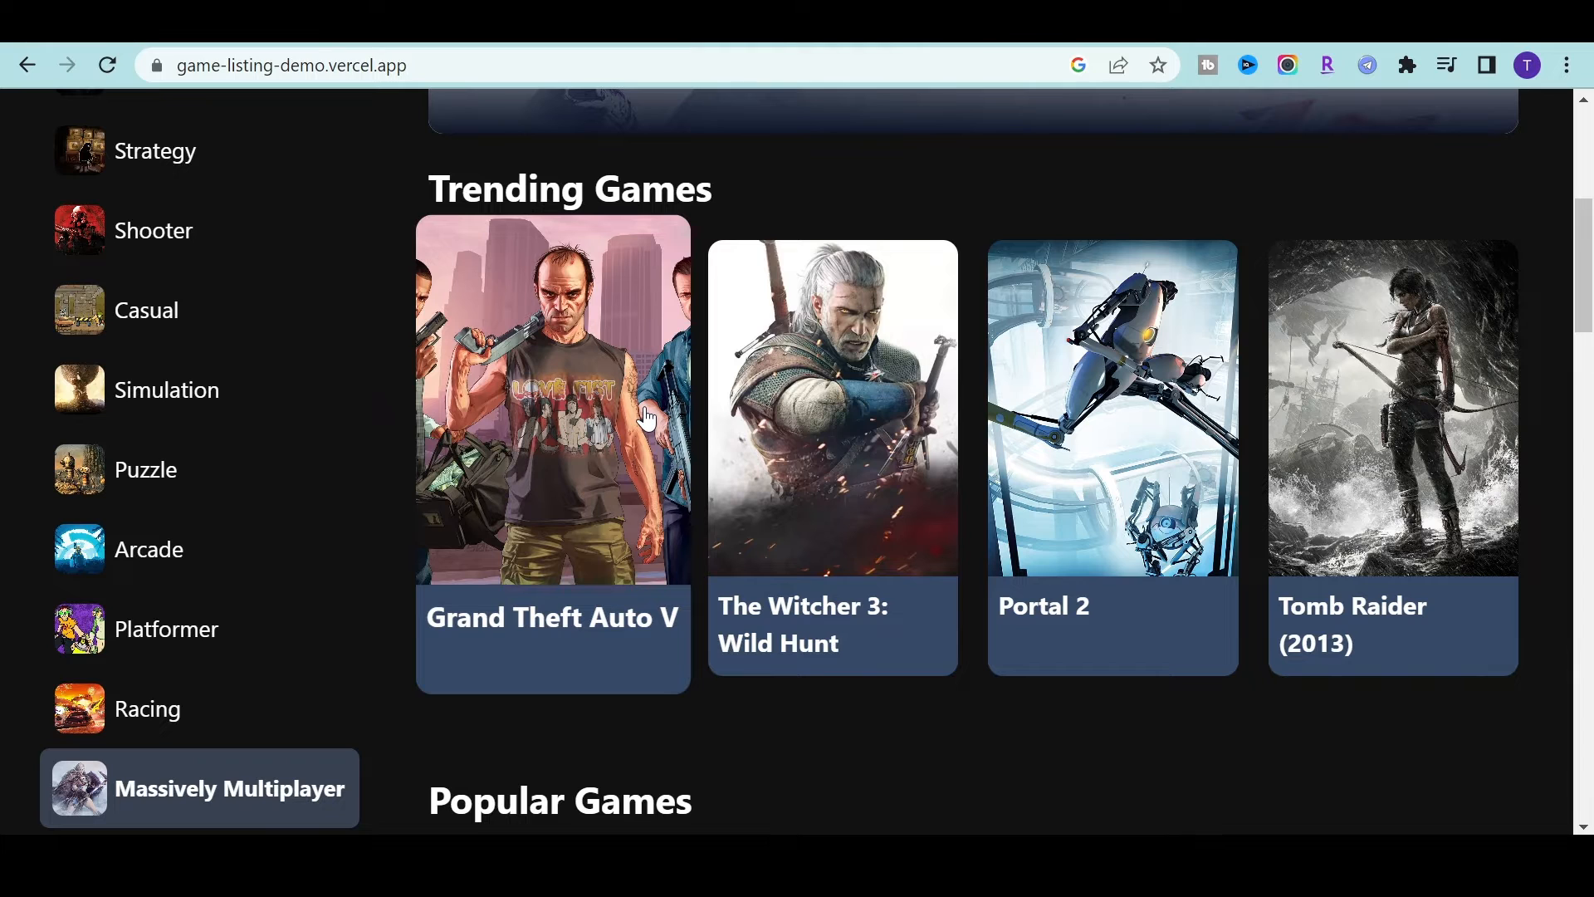
scroll("up", 3)
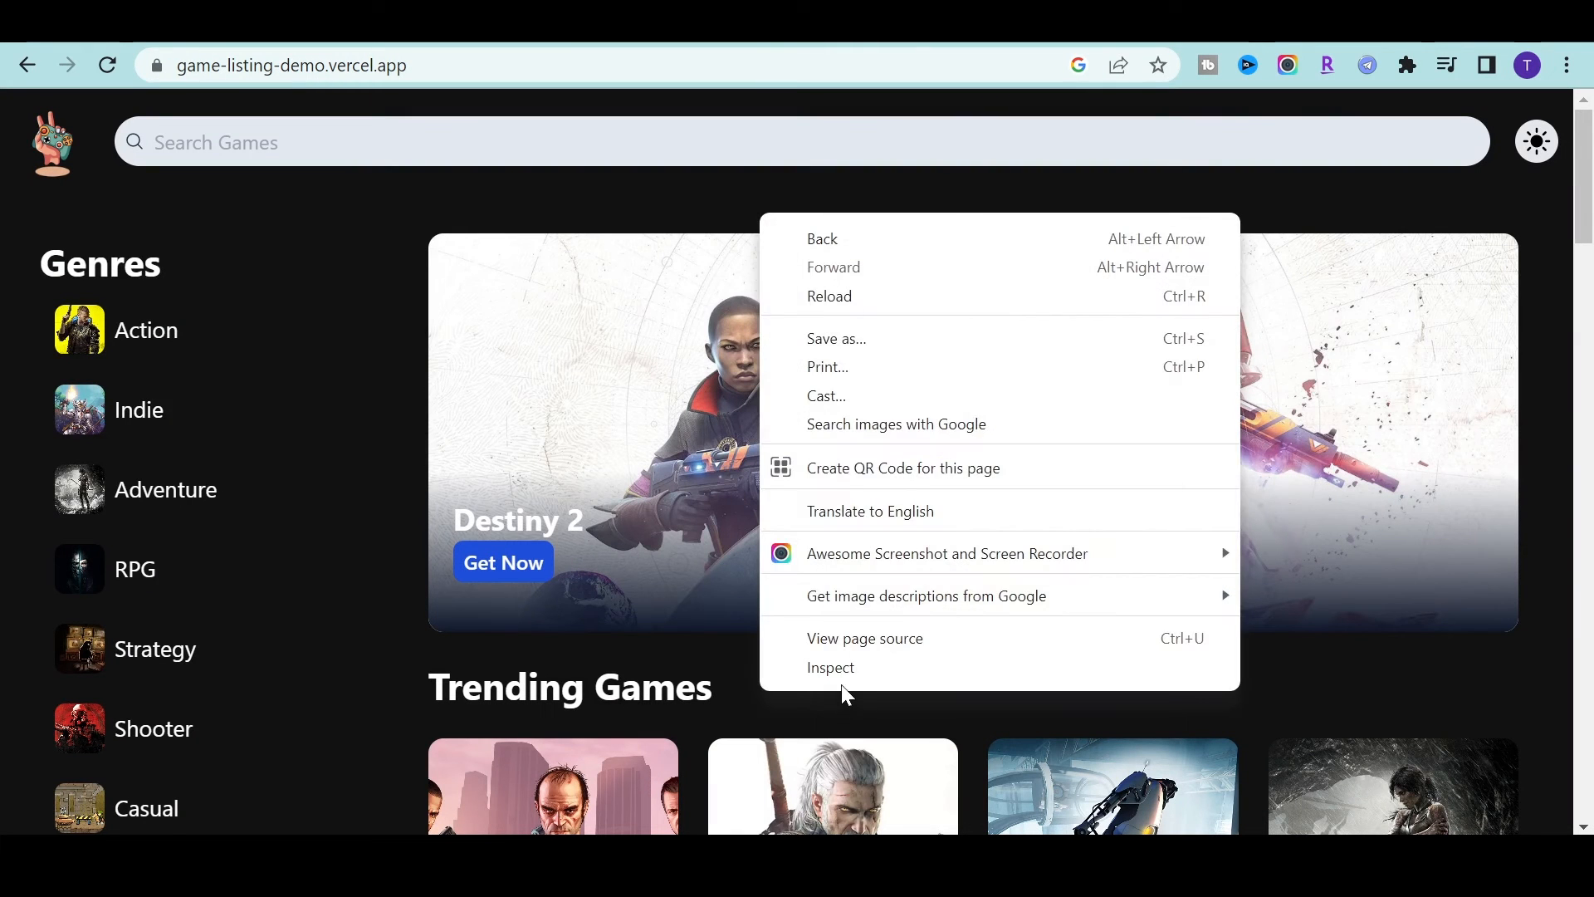
- Inspect the page in DevTools at phone width and browse Popular Games like Minecraft in two columns
left_click(830, 667)
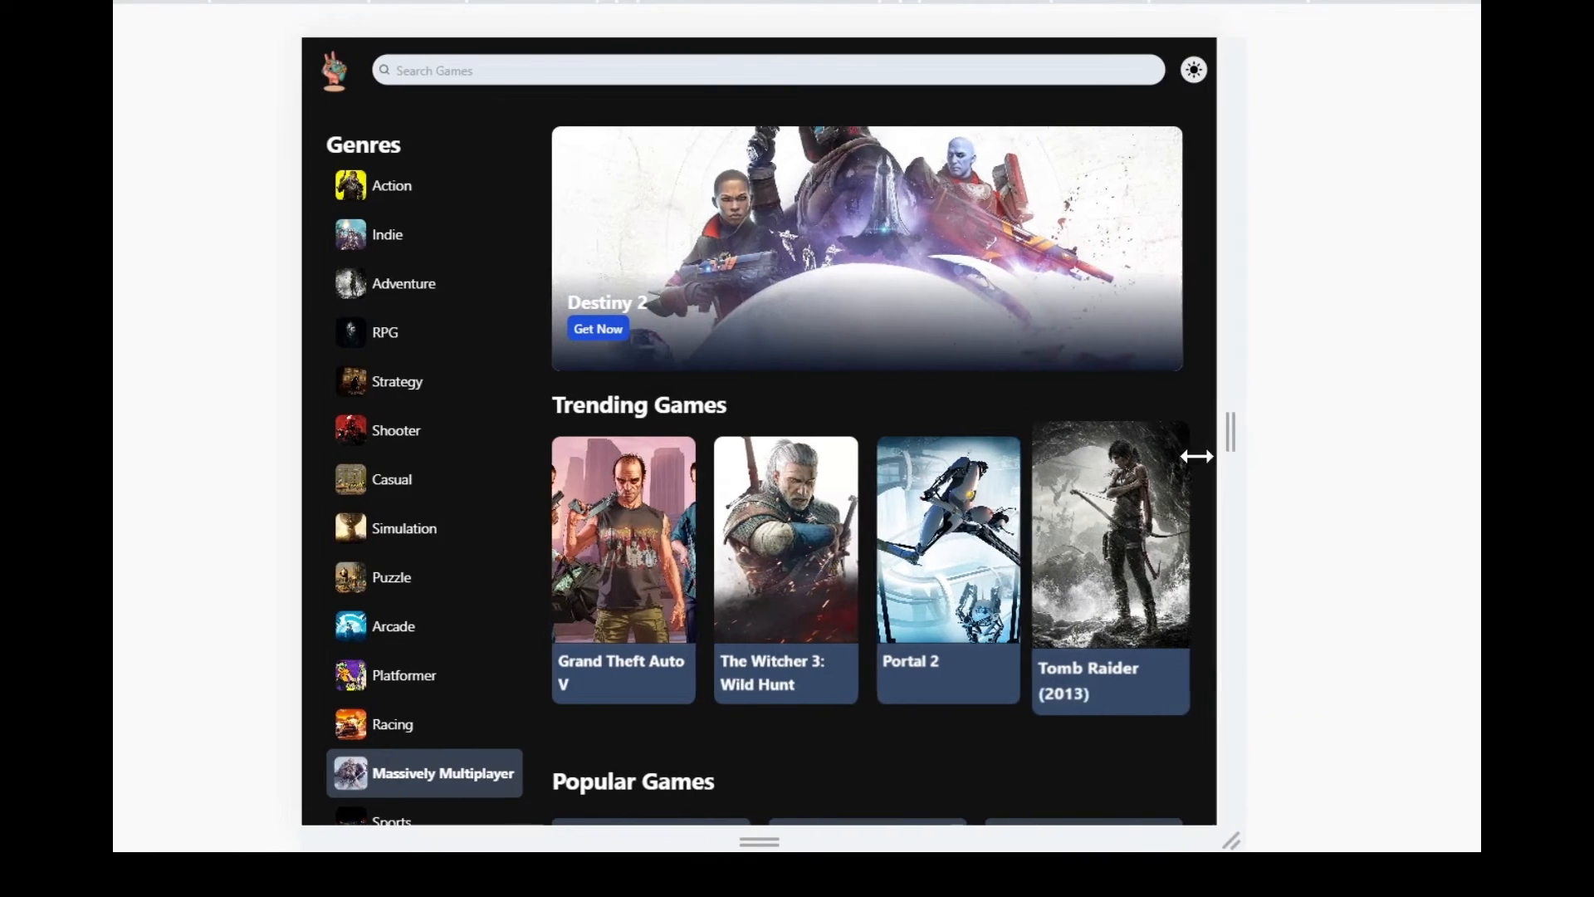
left_click_drag(1231, 455, 1036, 455)
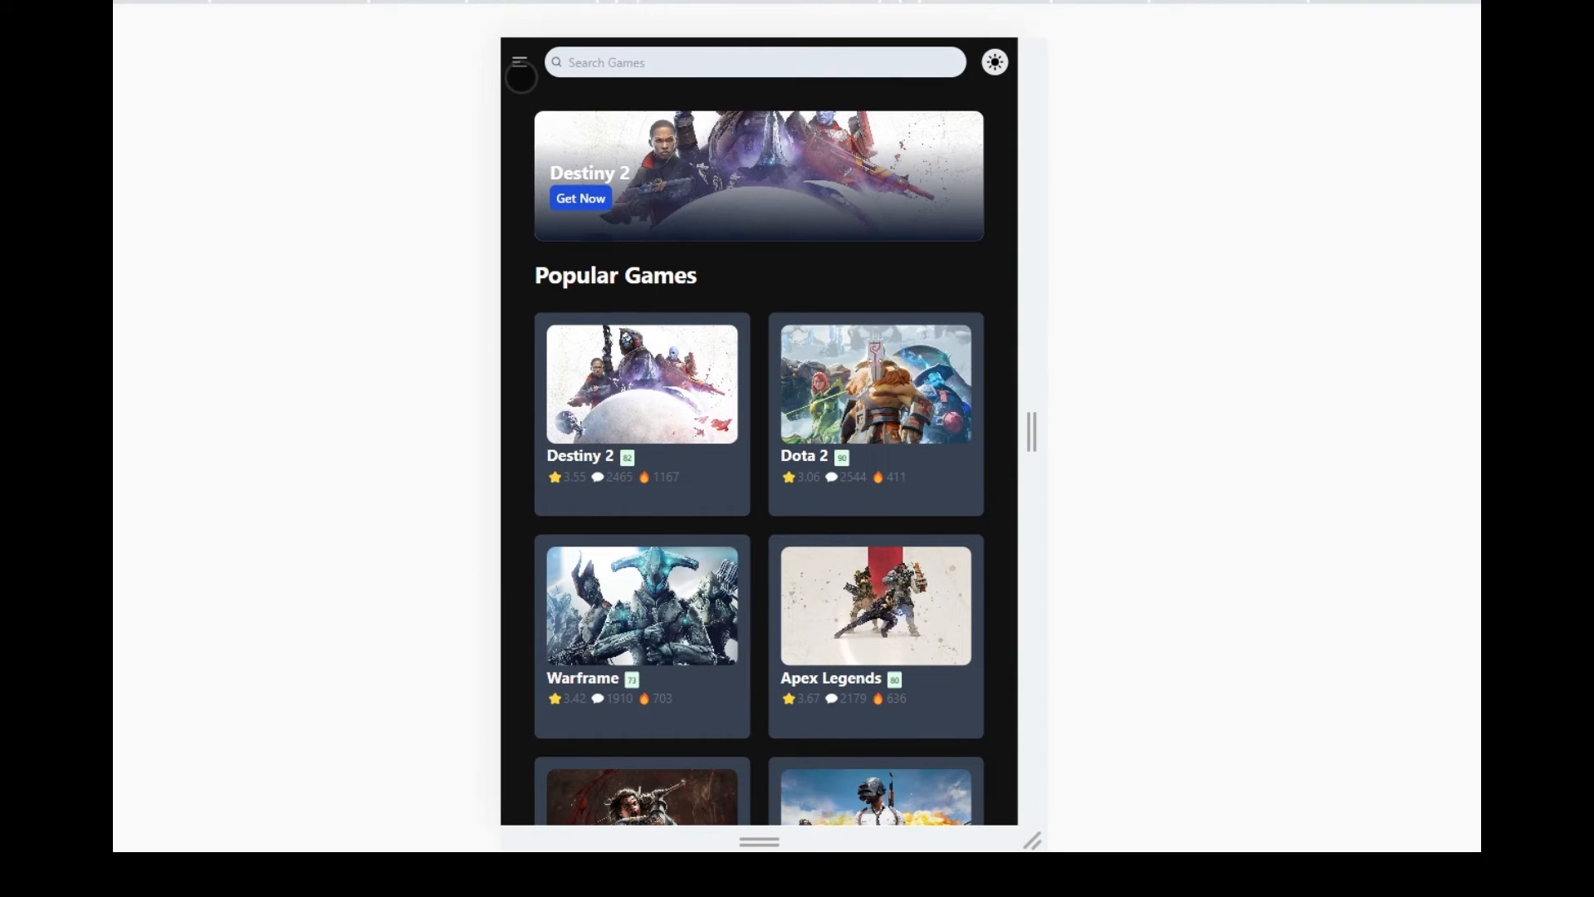
left_click(519, 61)
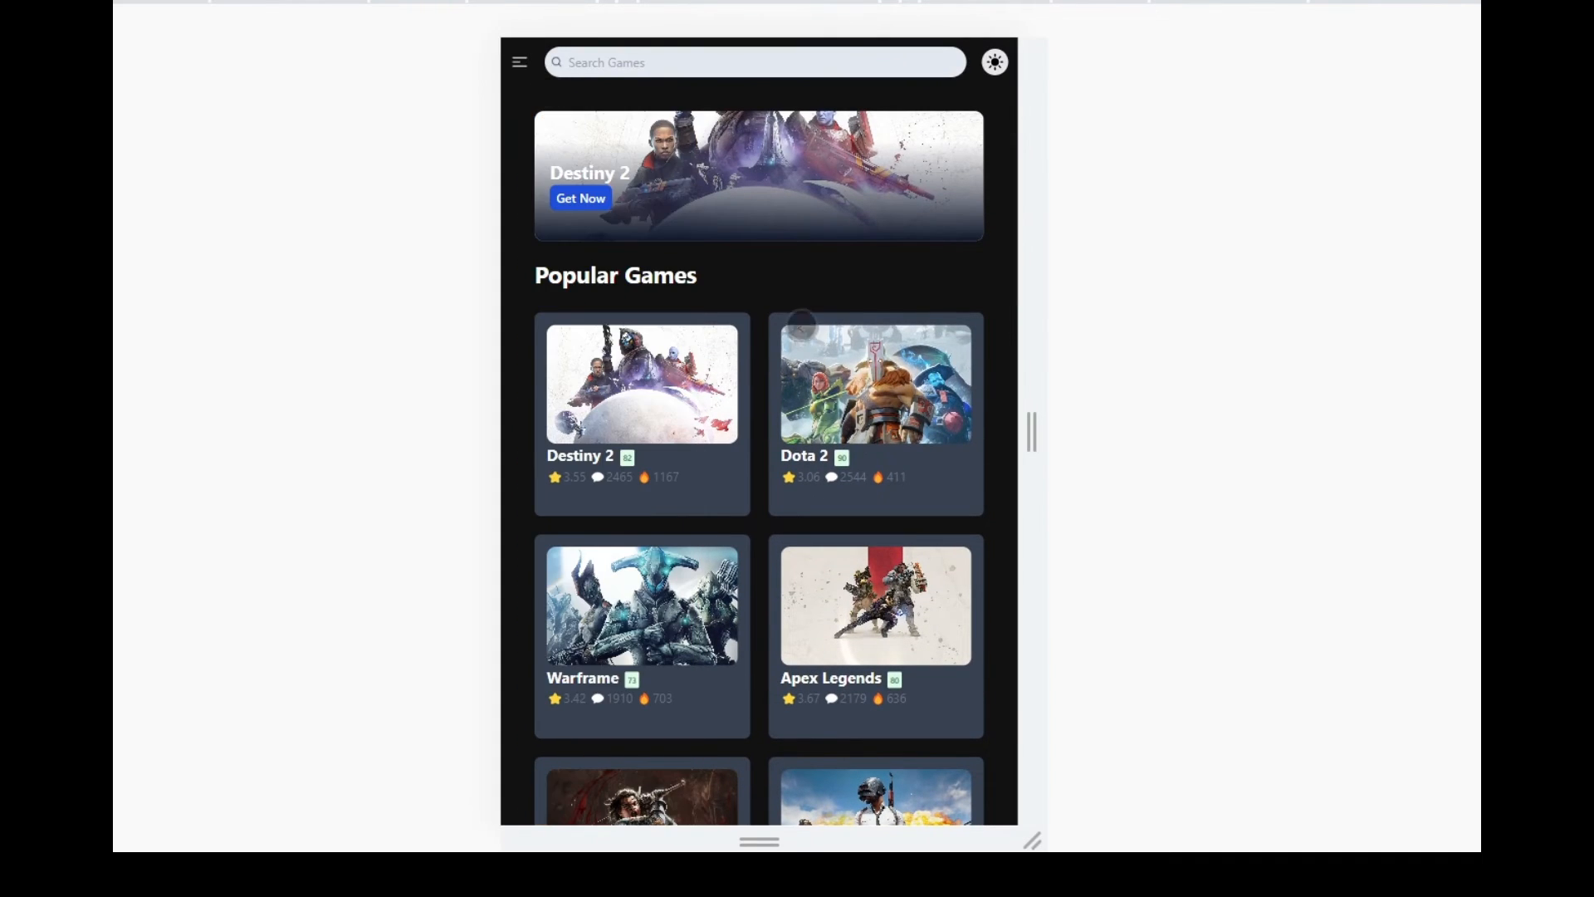
scroll("down", 3)
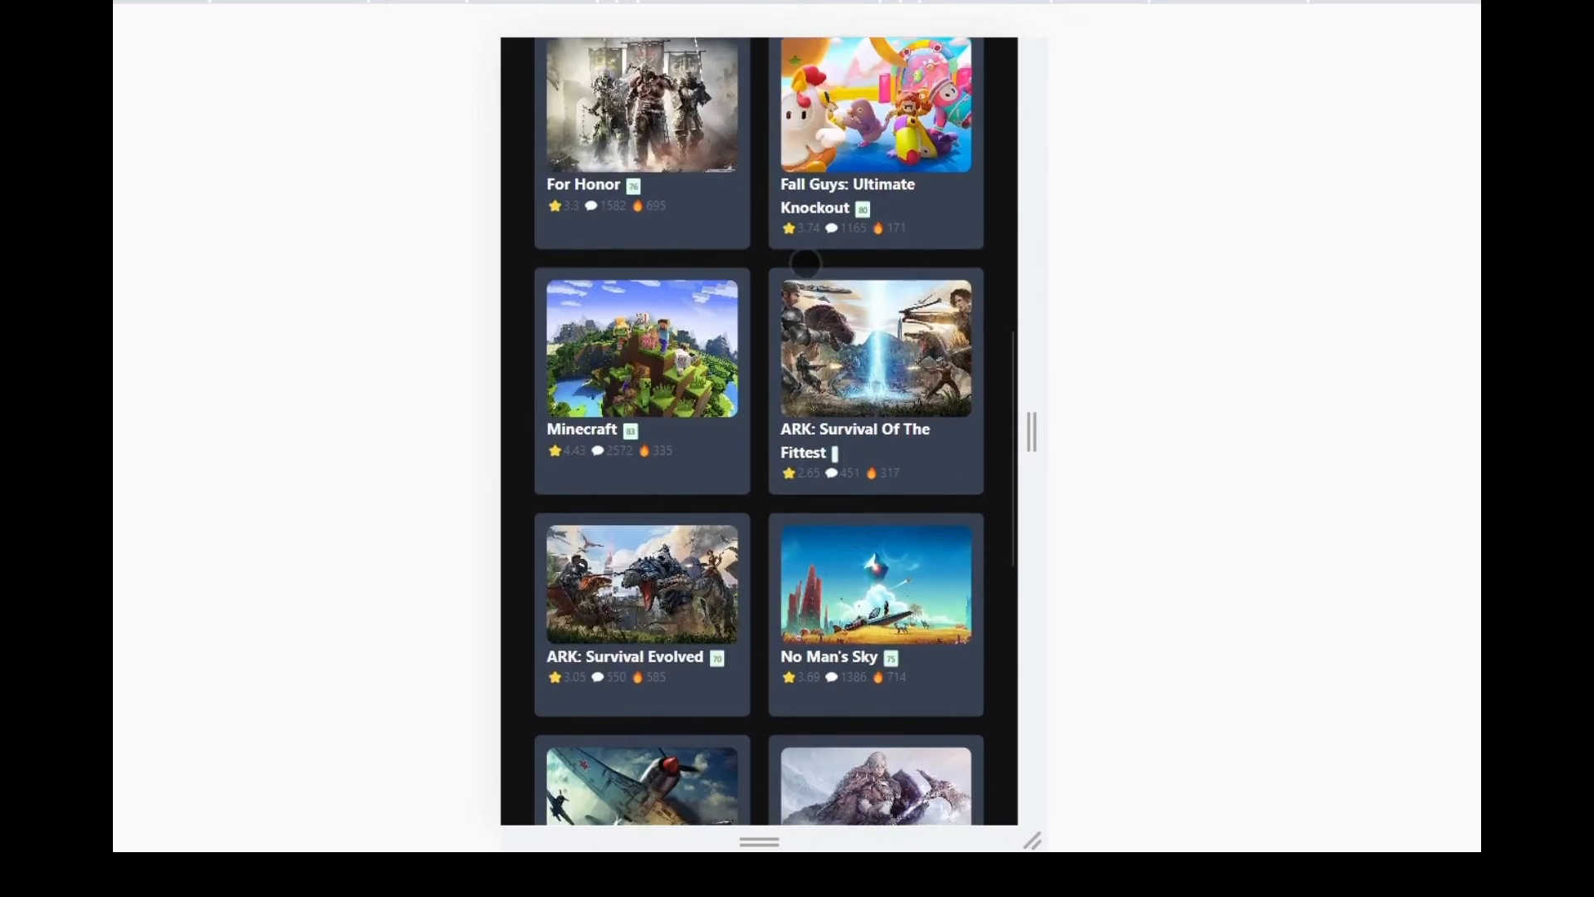